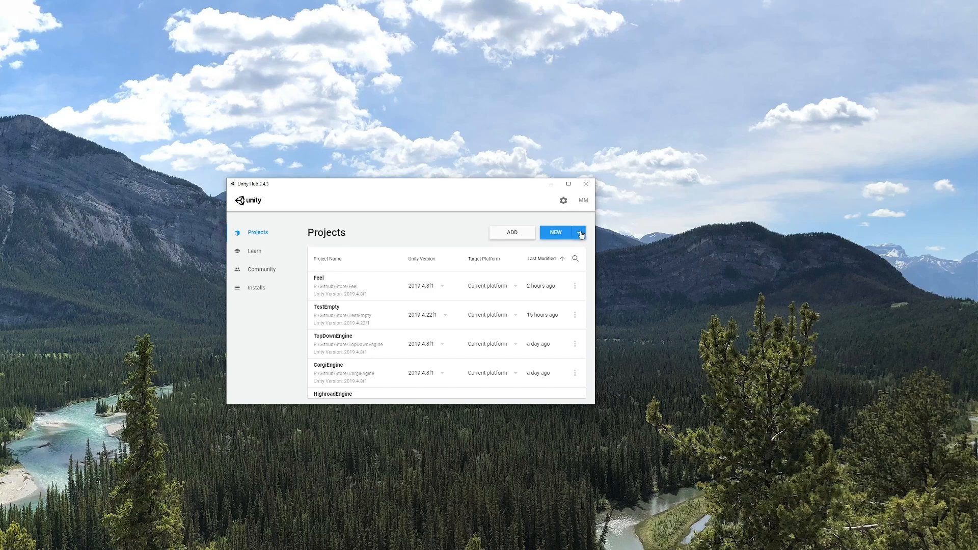
Create a 2019.4.28f1 Universal Render Pipeline project named FeelURPTest in Unity Hub
{"action": "left_click", "coordinate": [579, 232]}
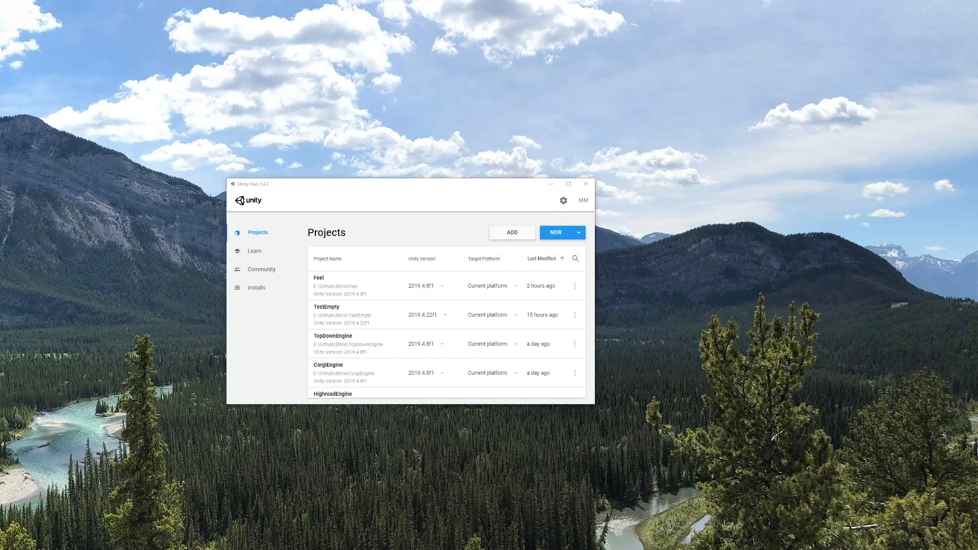
{"action": "left_click", "coordinate": [553, 232]}
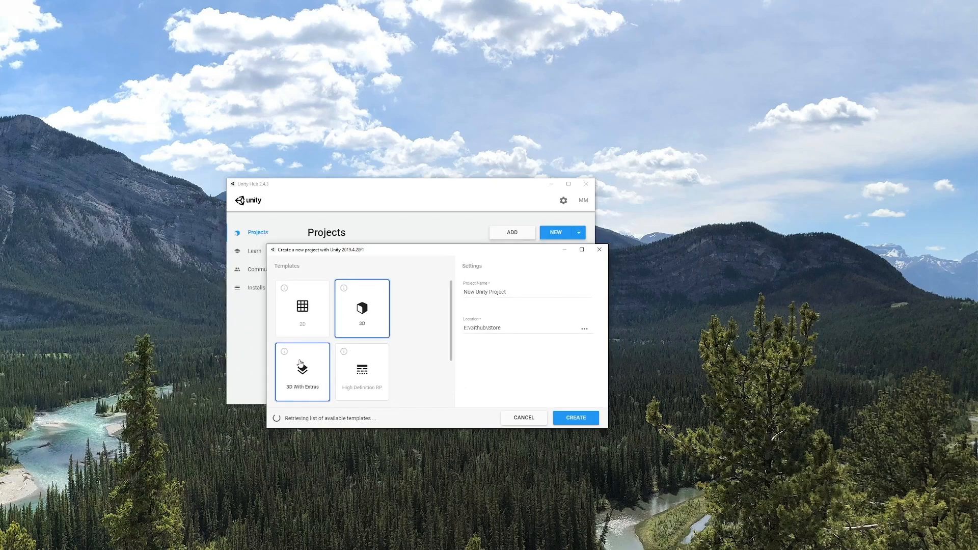
{"action": "scroll", "scroll_direction": "down", "scroll_amount": 3}
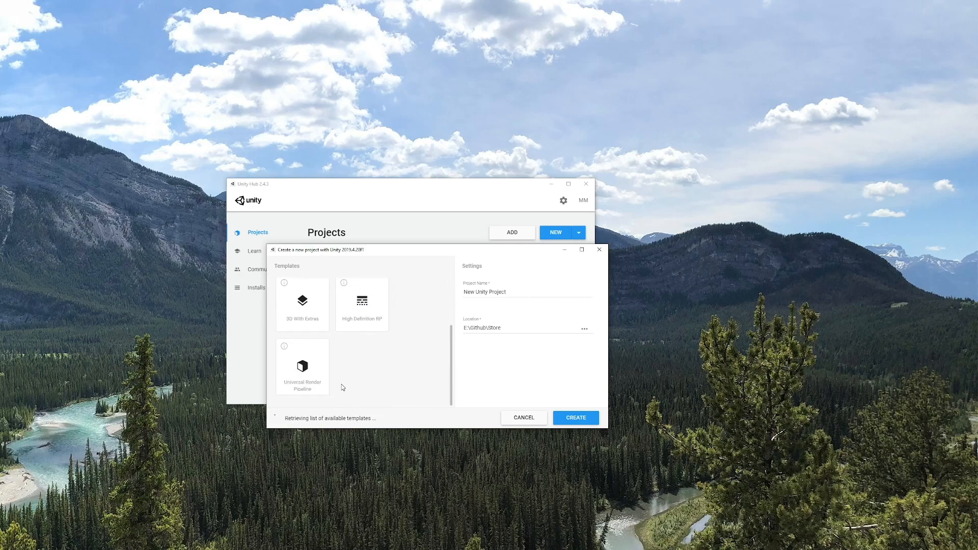
{"action": "left_click", "coordinate": [302, 367]}
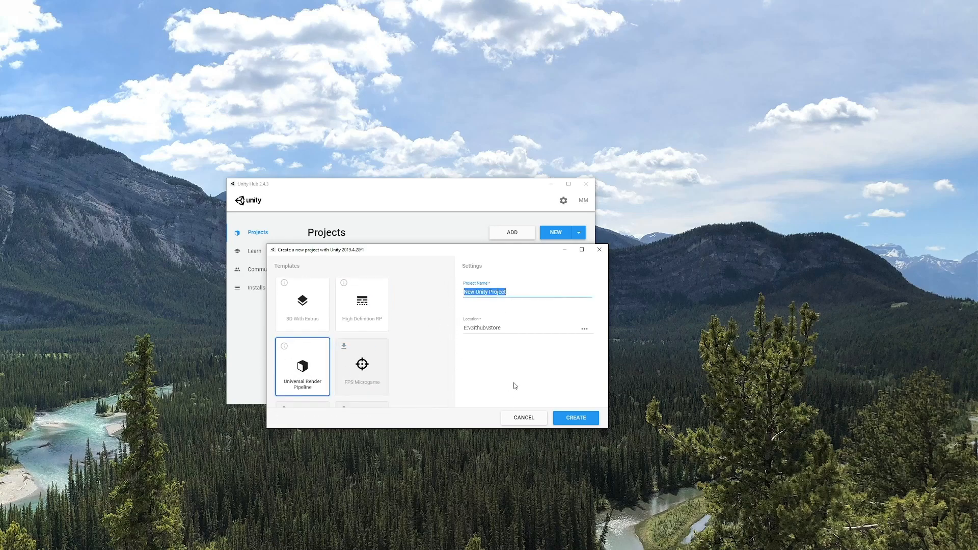
{"action": "type", "text": "Feel"}
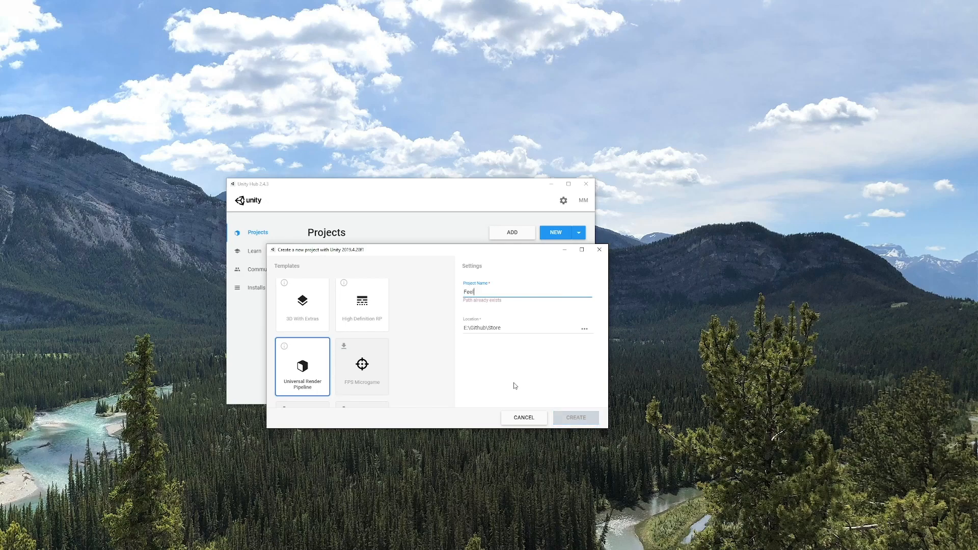
{"action": "left_click", "coordinate": [572, 417]}
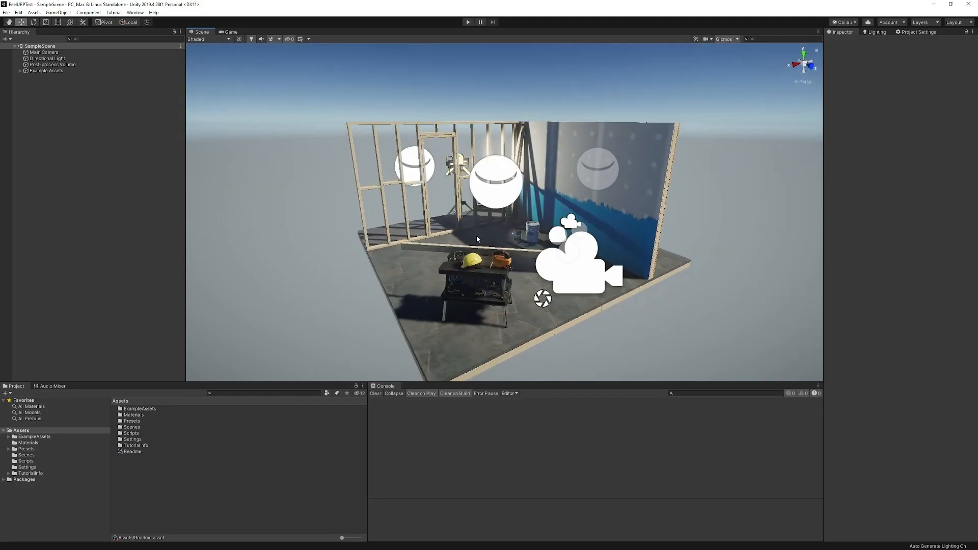
{"action": "mouse_move", "coordinate": [143, 477]}
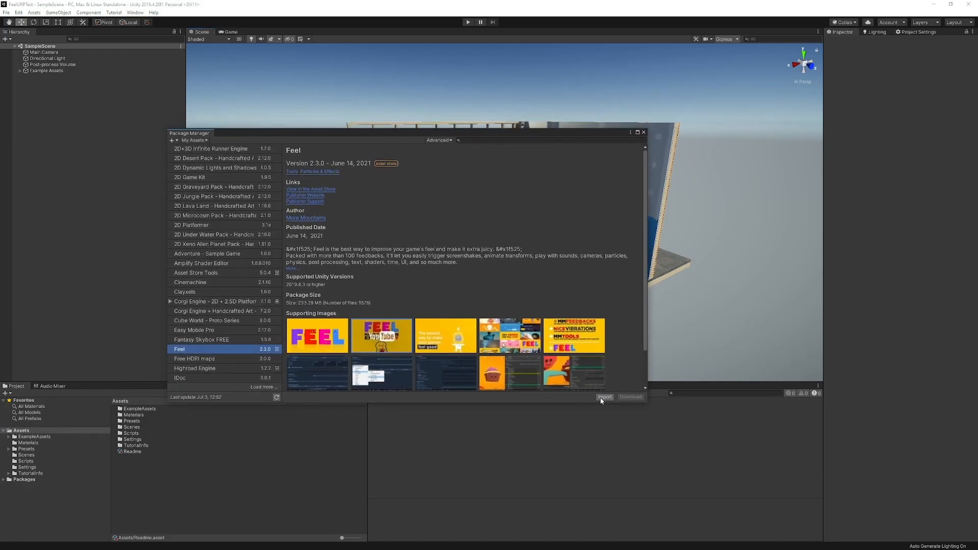
Import the Feel 2.3.0 package from My Assets and clear the console's shader errors
{"action": "left_click", "coordinate": [603, 397]}
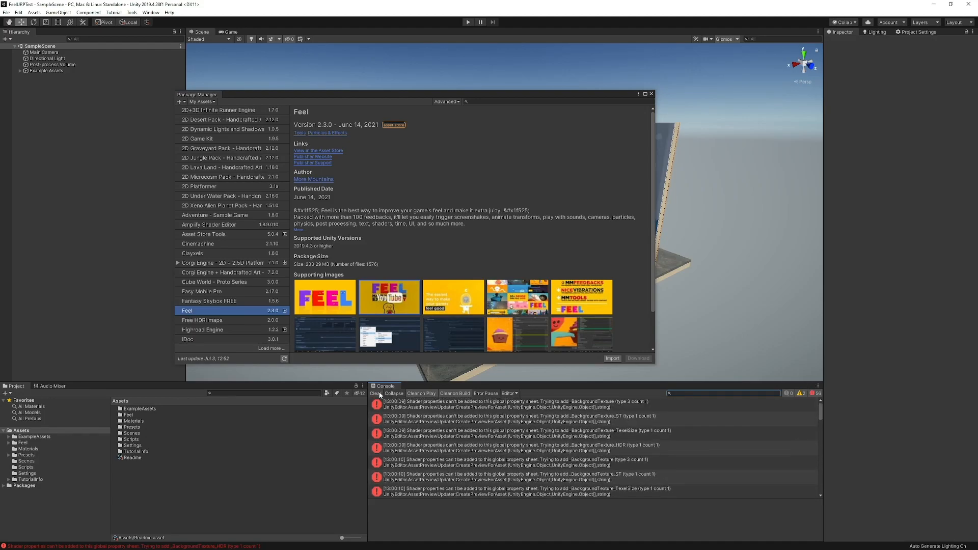
{"action": "left_click", "coordinate": [373, 393]}
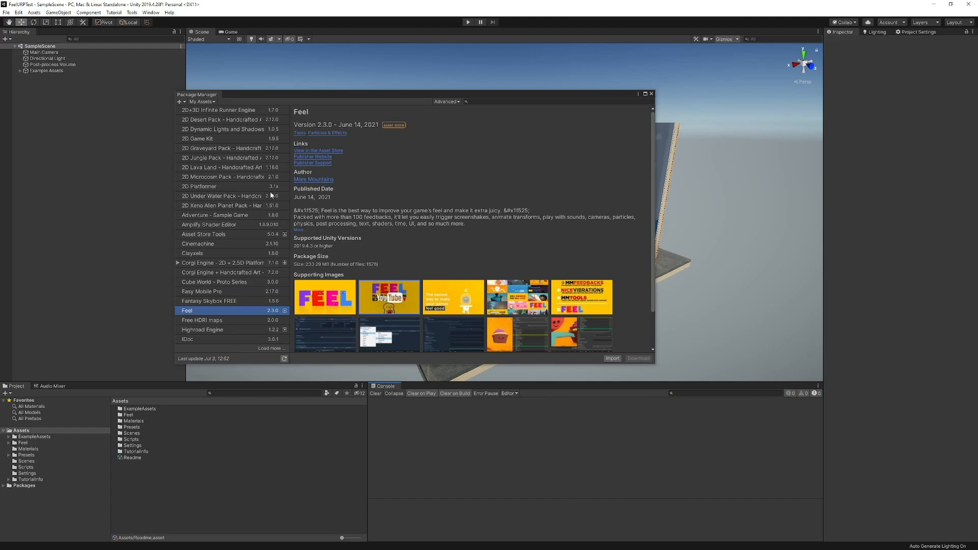
{"action": "mouse_move", "coordinate": [280, 217]}
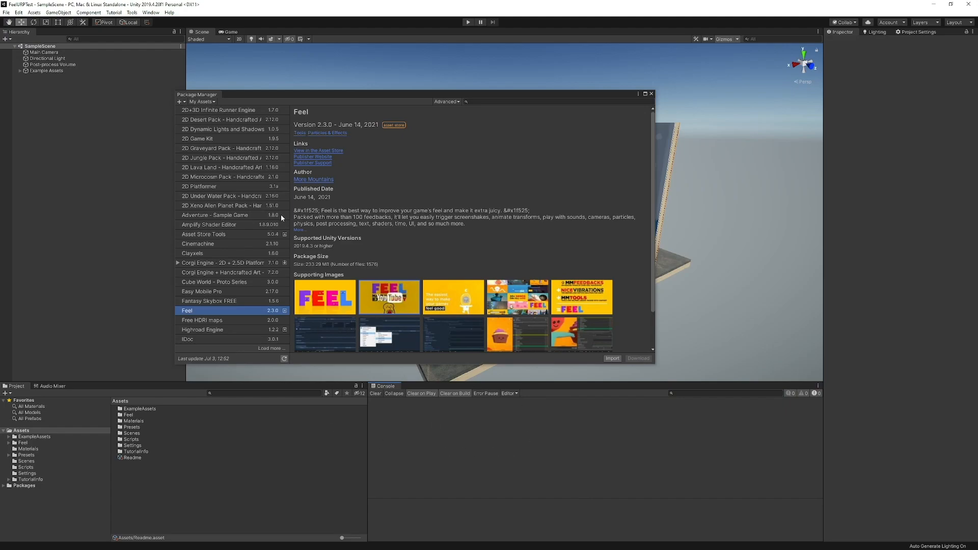
{"action": "mouse_move", "coordinate": [210, 163]}
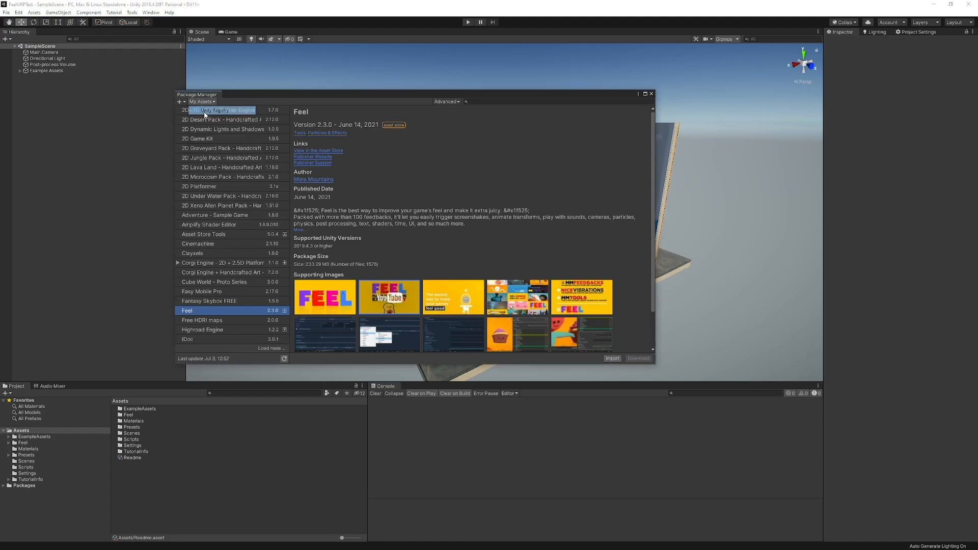
Install Cinemachine 2.6.5 from the Unity Registry package list
{"action": "left_click", "coordinate": [201, 101]}
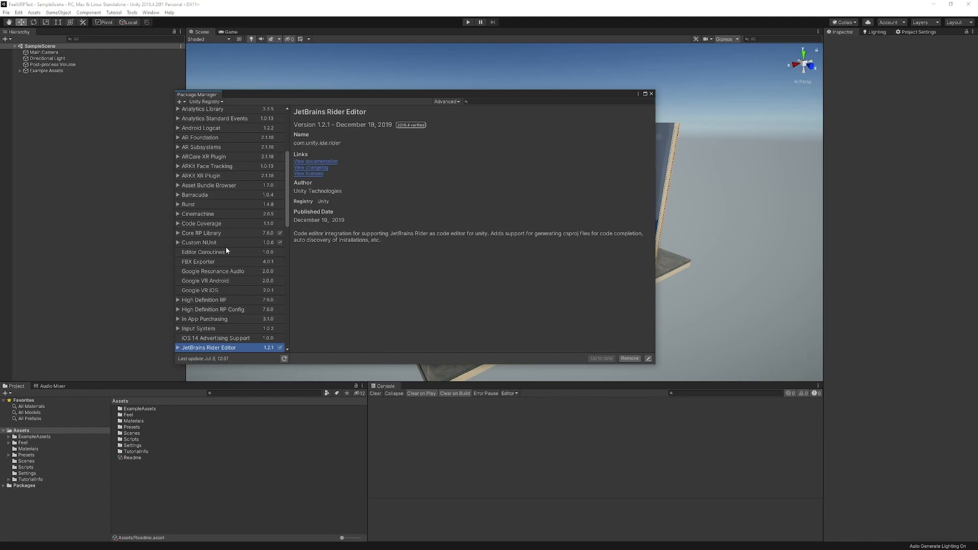
{"action": "left_click", "coordinate": [197, 214]}
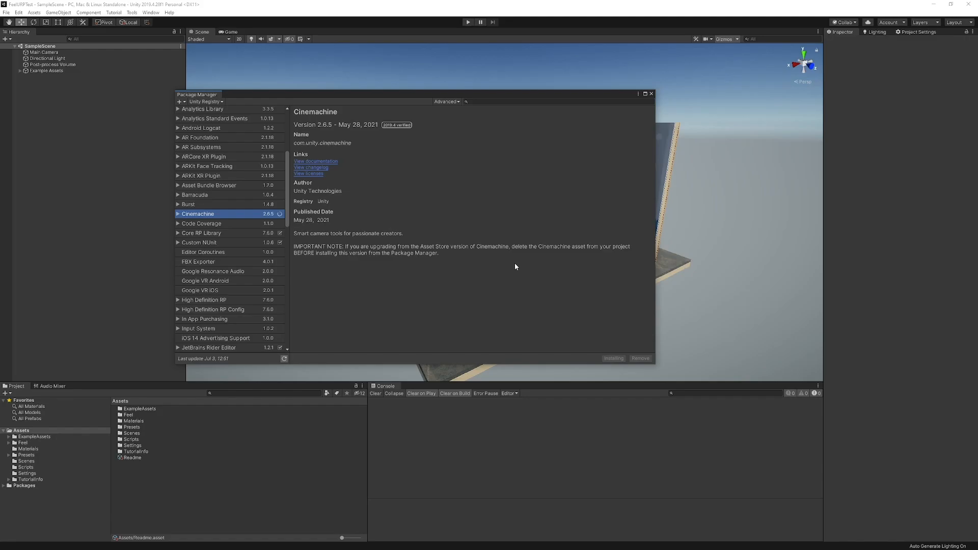
{"action": "left_click", "coordinate": [650, 94]}
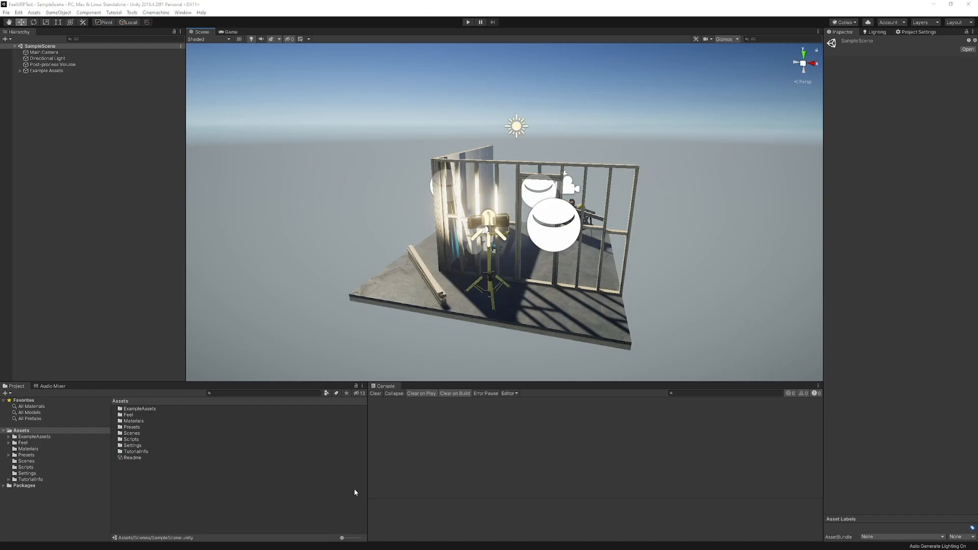
{"action": "mouse_move", "coordinate": [415, 441]}
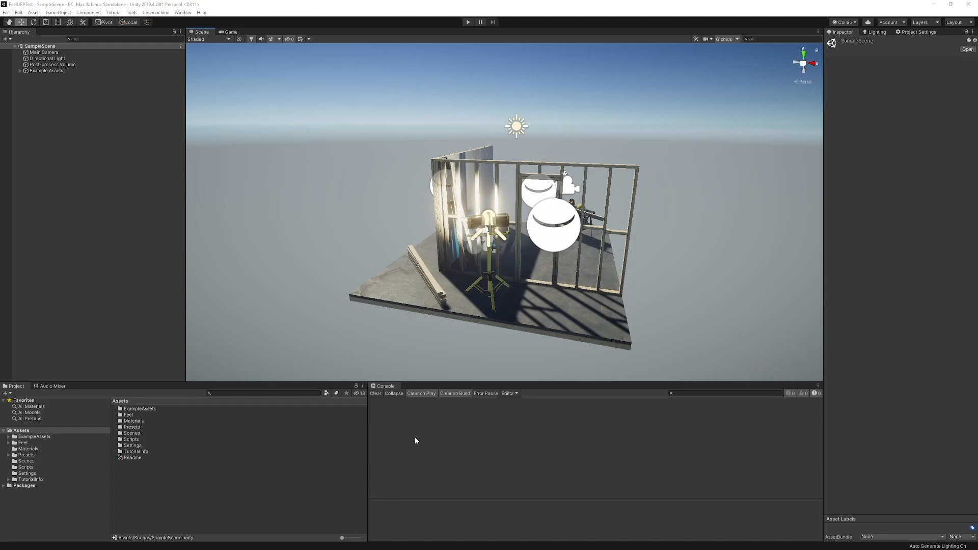
{"action": "mouse_move", "coordinate": [433, 436]}
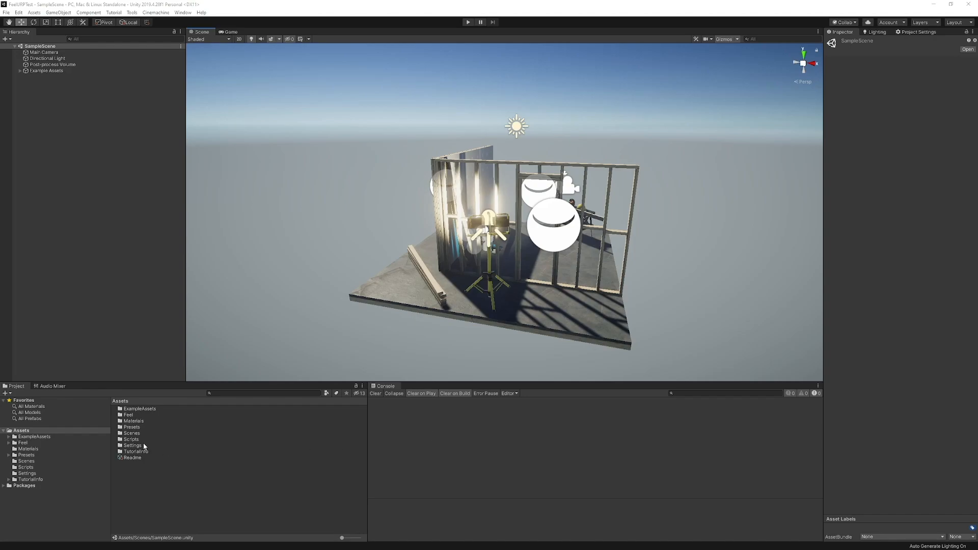
Browse from Assets > Feel into the FeelDemos folder
{"action": "left_click", "coordinate": [23, 442]}
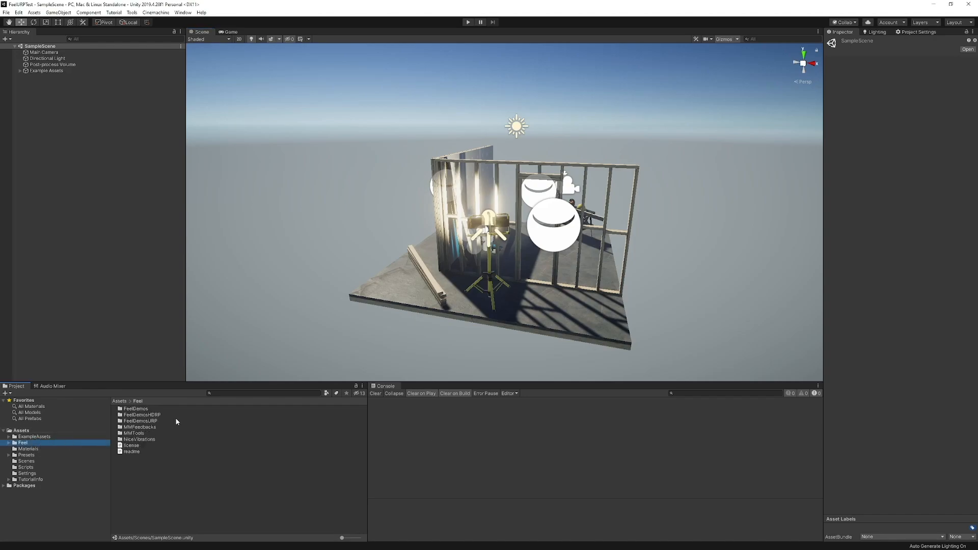
{"action": "mouse_move", "coordinate": [138, 413]}
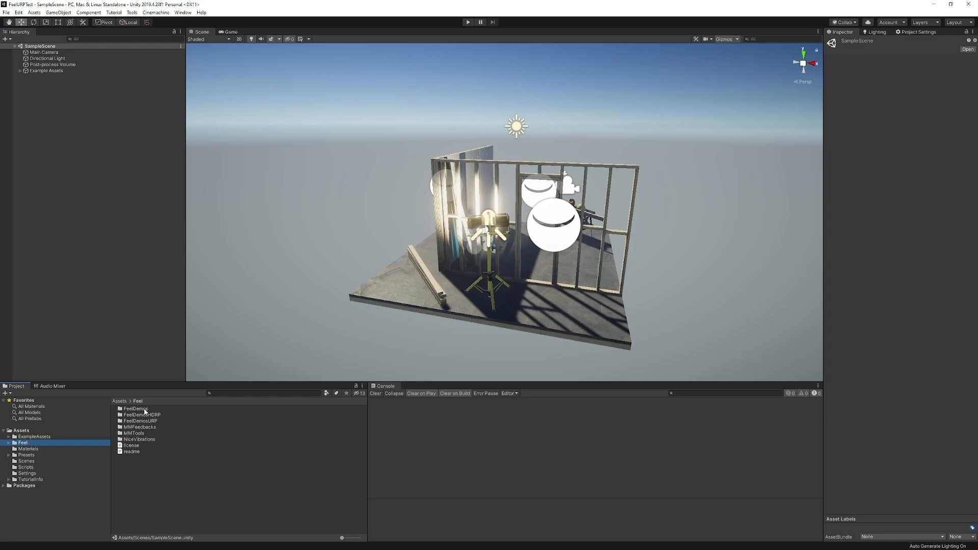
{"action": "double_click", "coordinate": [136, 408]}
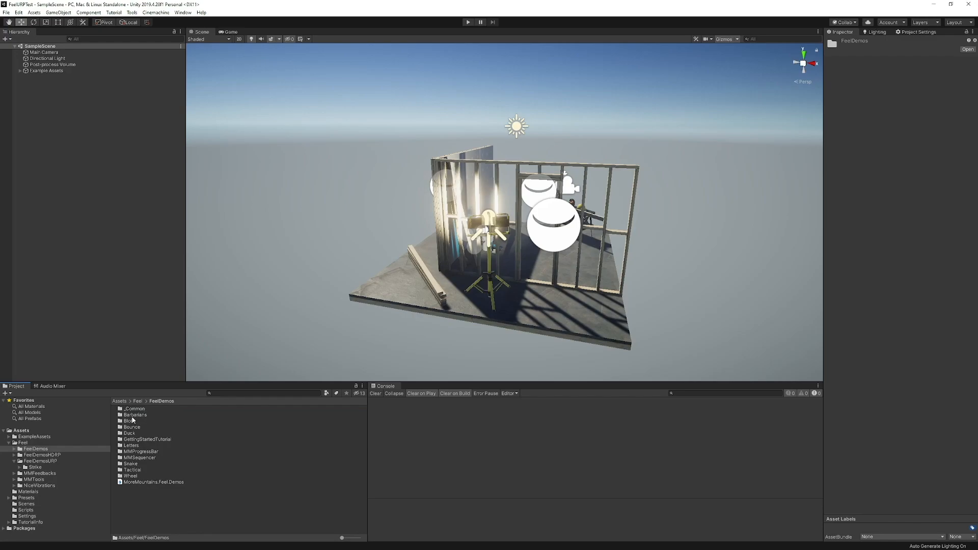
{"action": "mouse_move", "coordinate": [133, 418]}
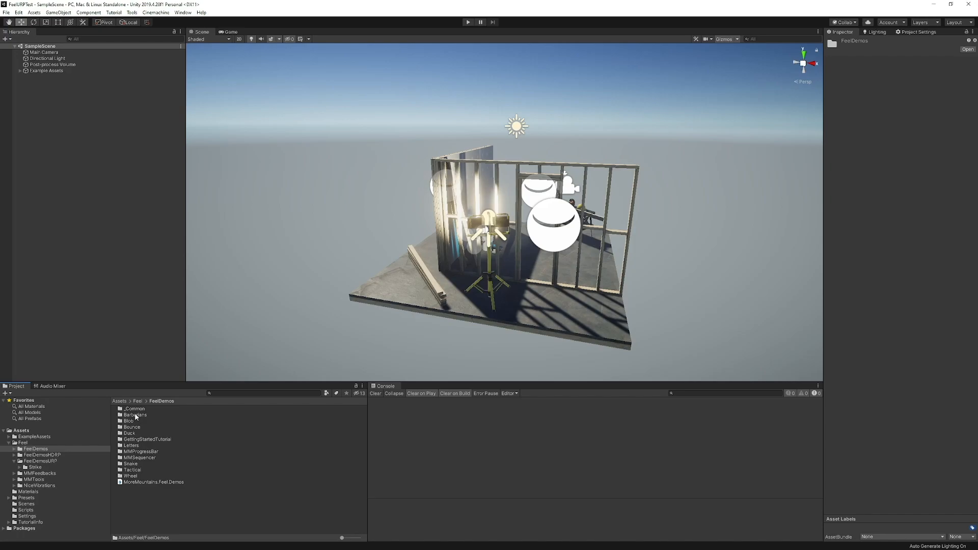
{"action": "mouse_move", "coordinate": [157, 463]}
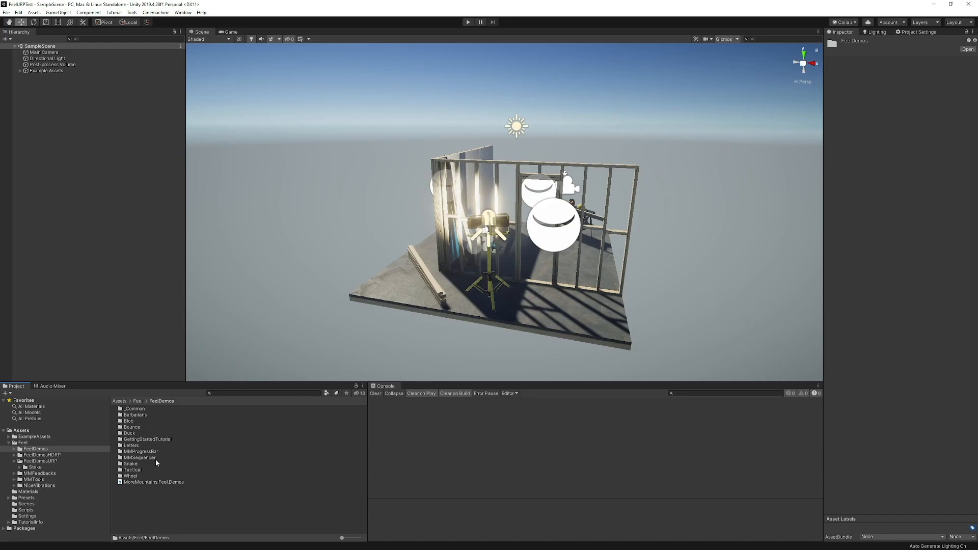
{"action": "mouse_move", "coordinate": [146, 442]}
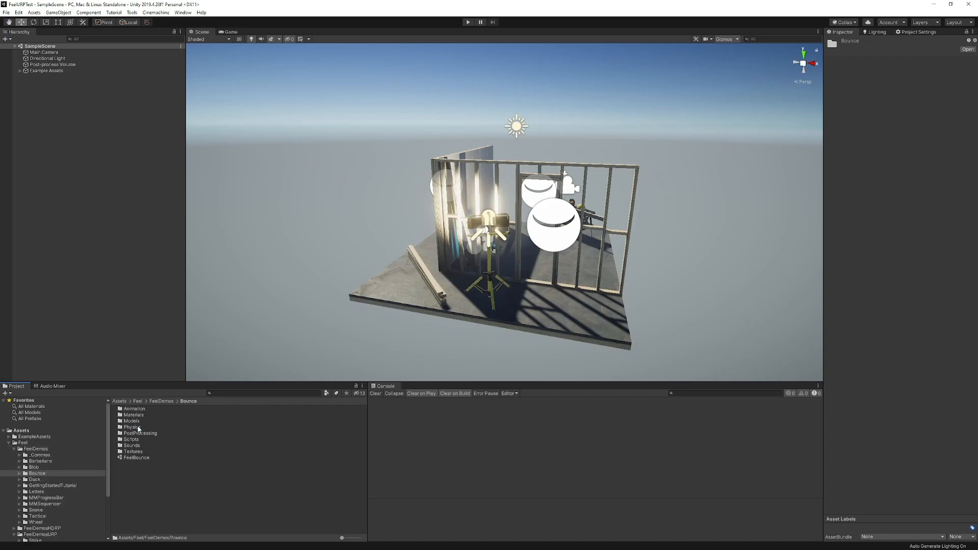
{"action": "mouse_move", "coordinate": [148, 455]}
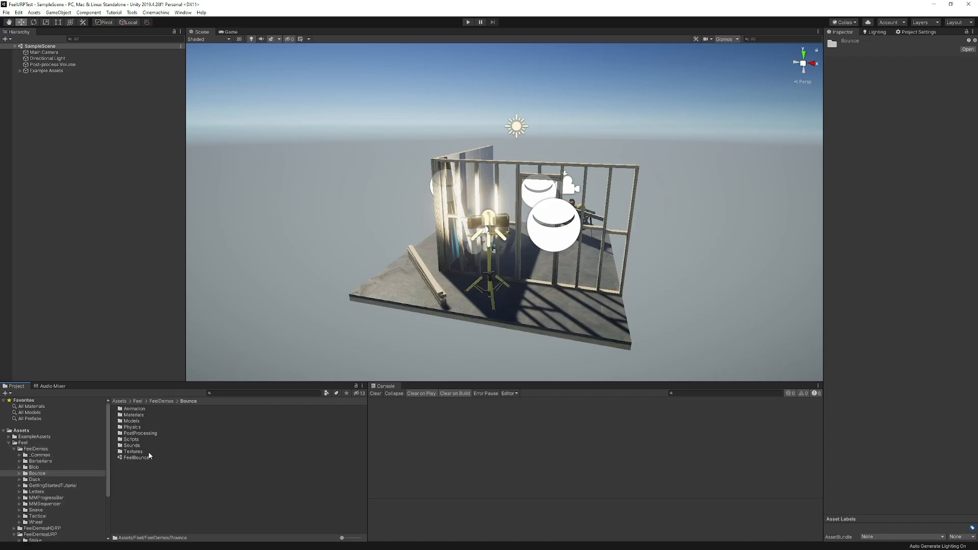
{"action": "double_click", "coordinate": [136, 458]}
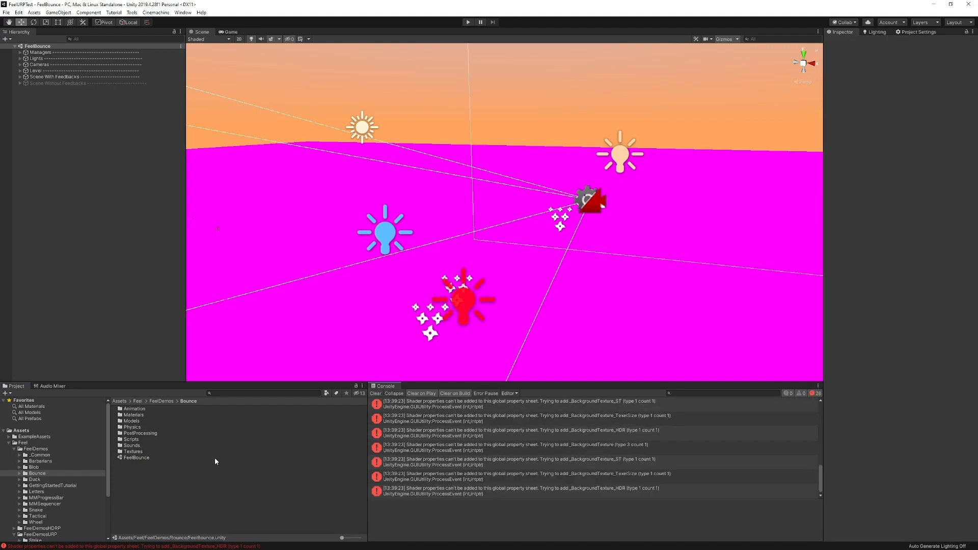
{"action": "left_click", "coordinate": [33, 479]}
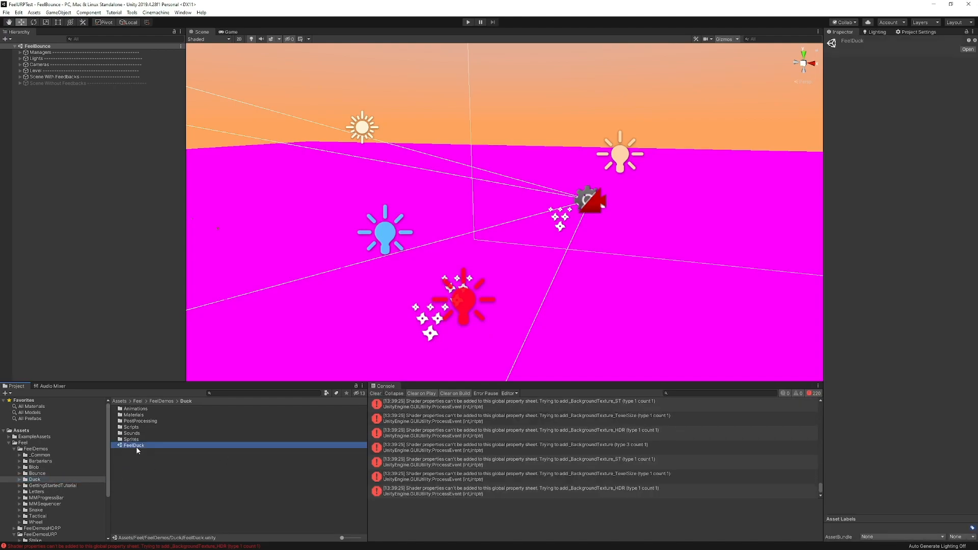
{"action": "double_click", "coordinate": [134, 445]}
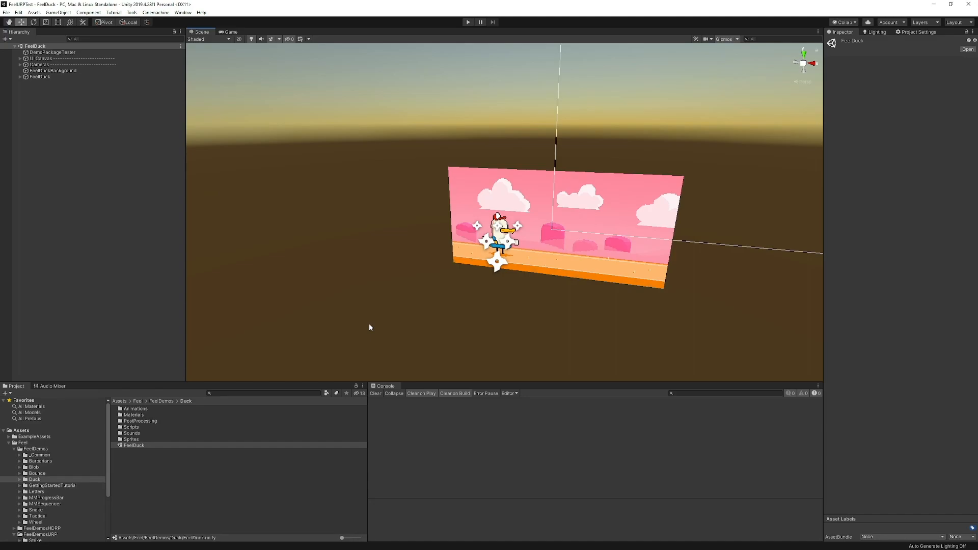
{"action": "mouse_move", "coordinate": [109, 488]}
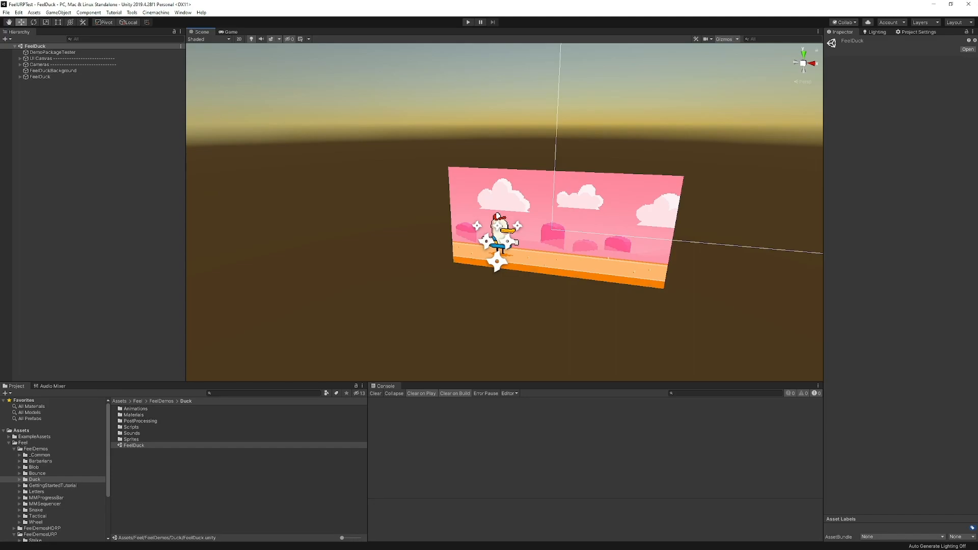
{"action": "mouse_move", "coordinate": [229, 242]}
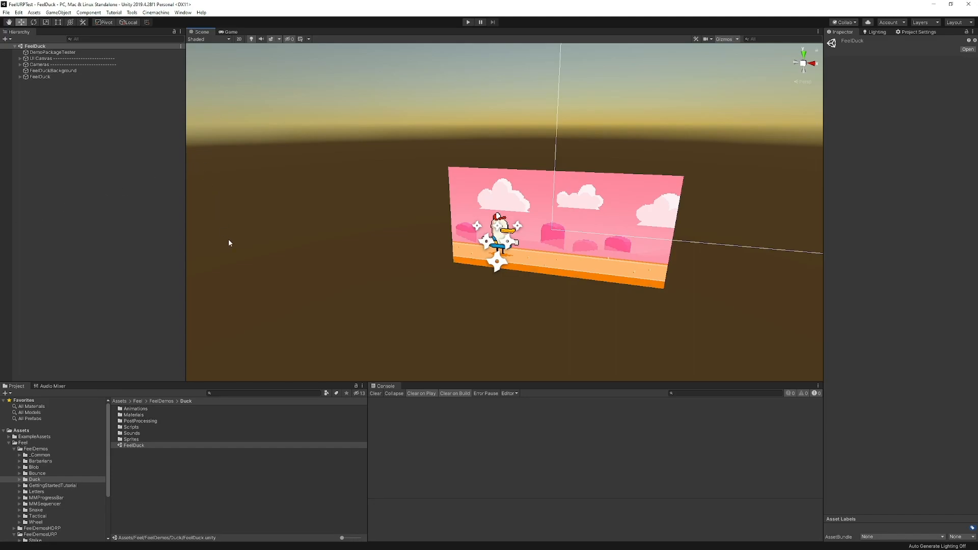
{"action": "mouse_move", "coordinate": [239, 305]}
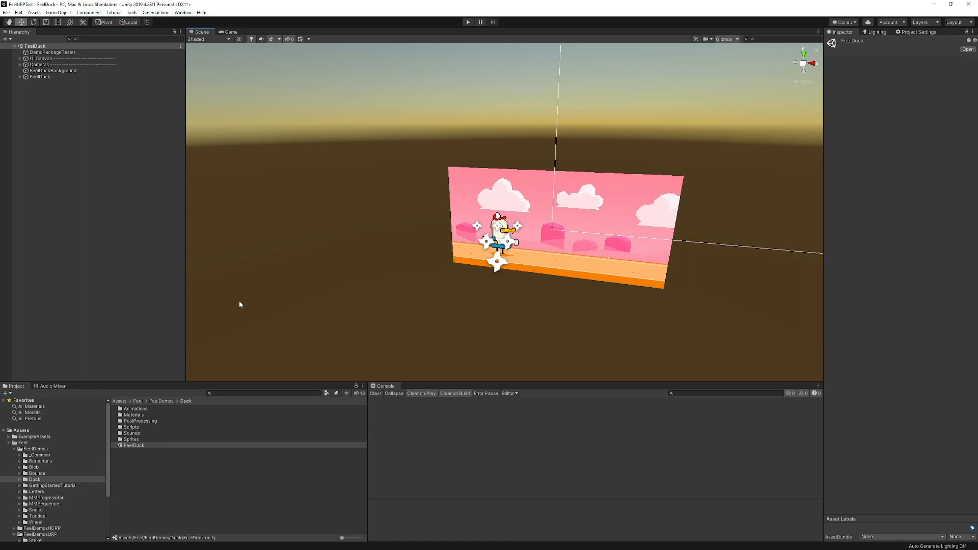
{"action": "mouse_move", "coordinate": [604, 295]}
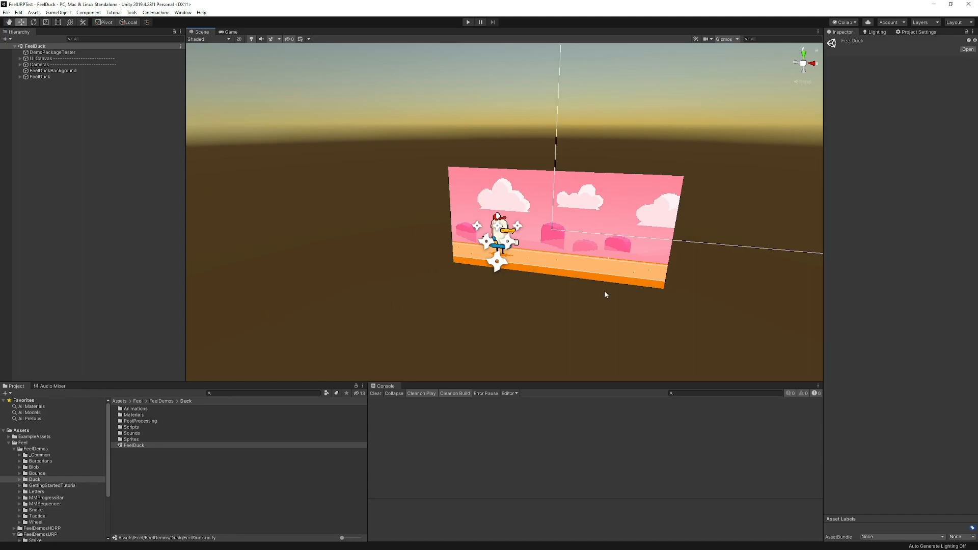
{"action": "mouse_move", "coordinate": [73, 495]}
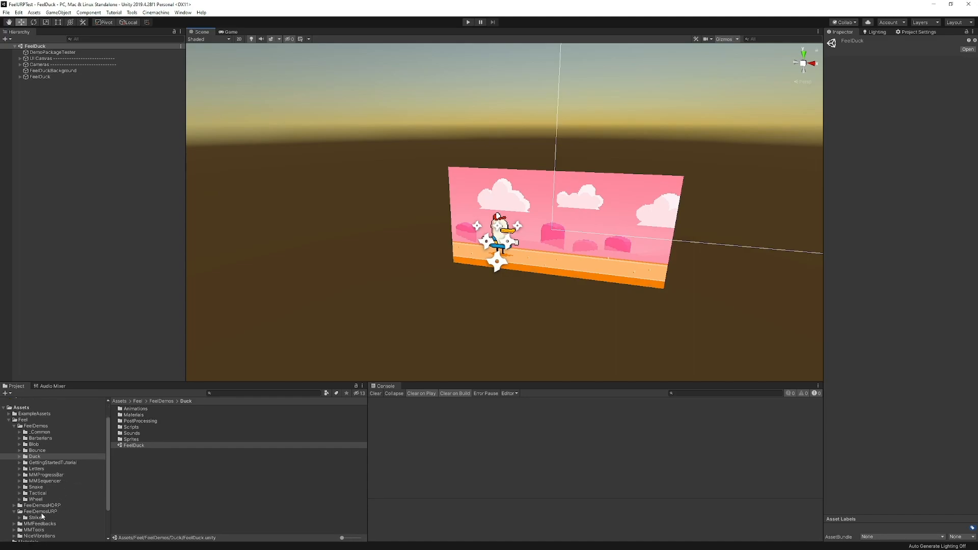
Load the StrikeURP bowling scene from the FeelDemosURP > Strike folder
{"action": "left_click", "coordinate": [38, 511]}
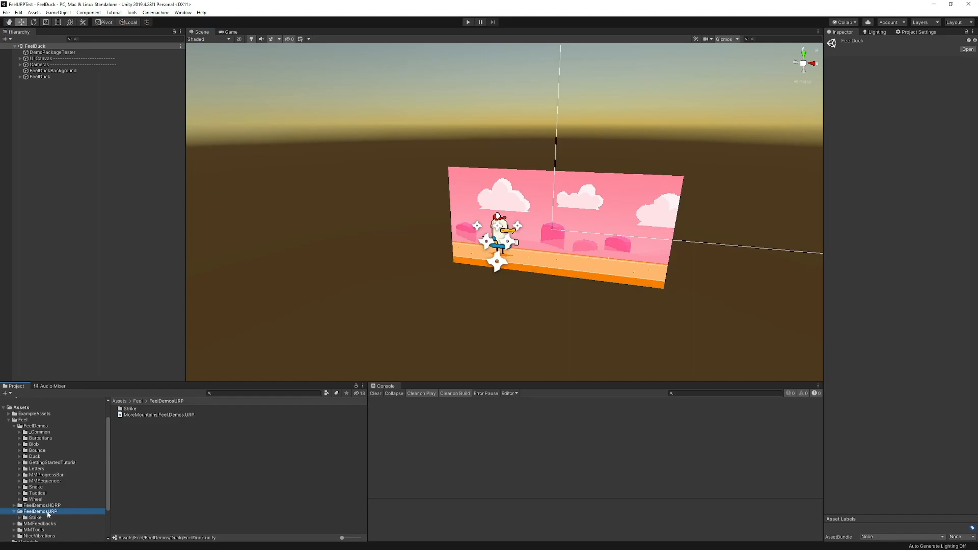
{"action": "left_click", "coordinate": [35, 517]}
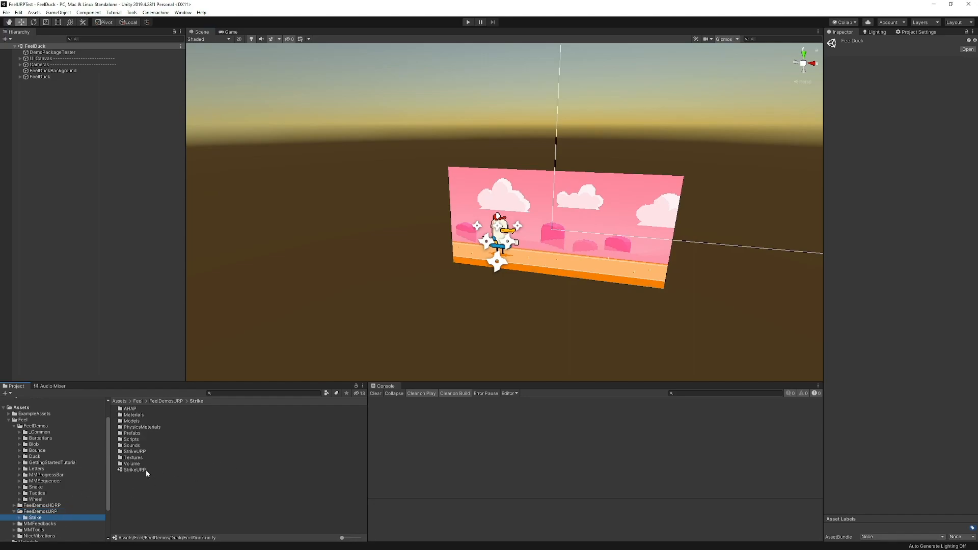
{"action": "left_click", "coordinate": [135, 469]}
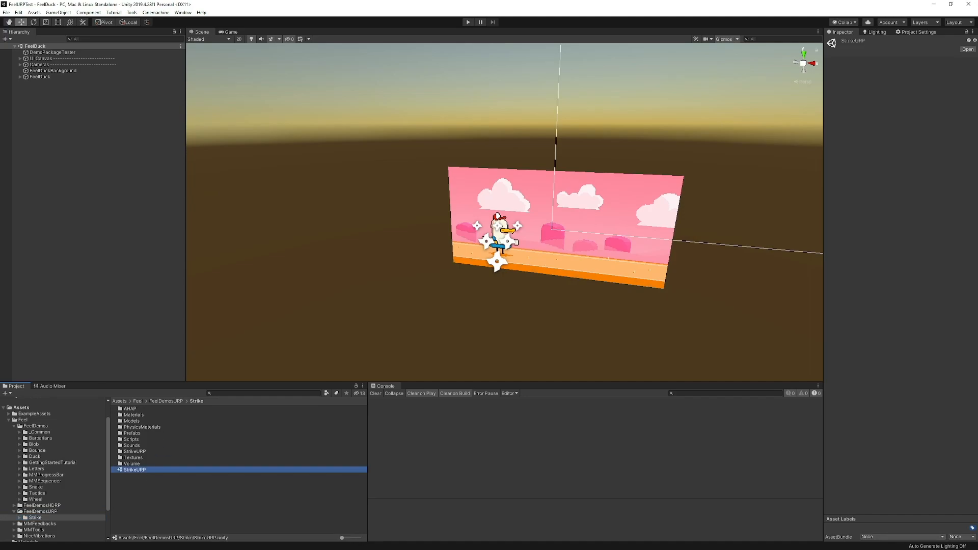
{"action": "double_click", "coordinate": [136, 469]}
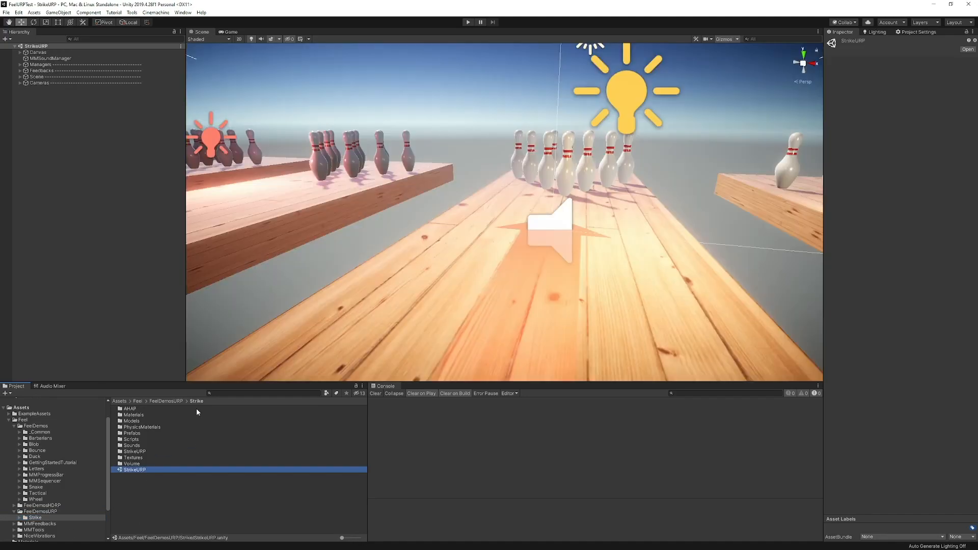
{"action": "mouse_move", "coordinate": [412, 261]}
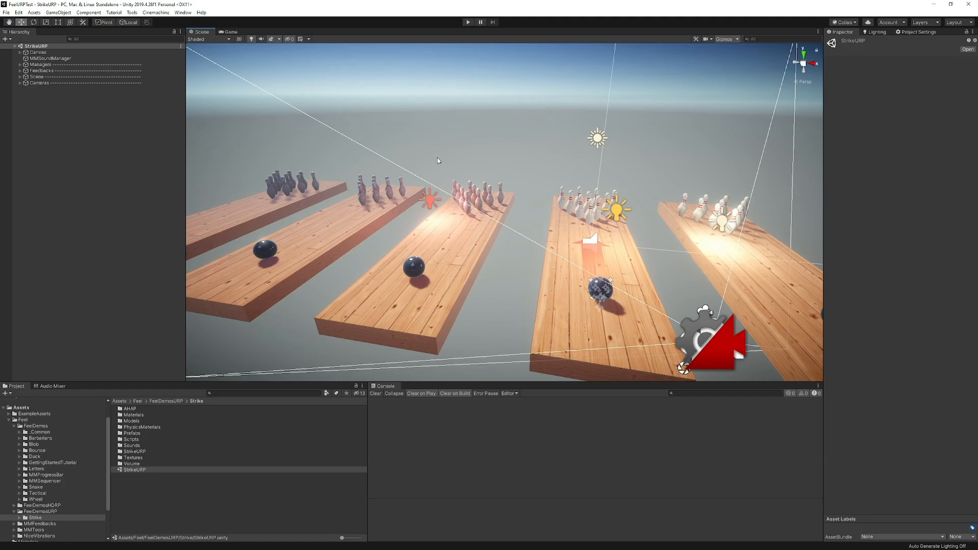
{"action": "mouse_move", "coordinate": [487, 158]}
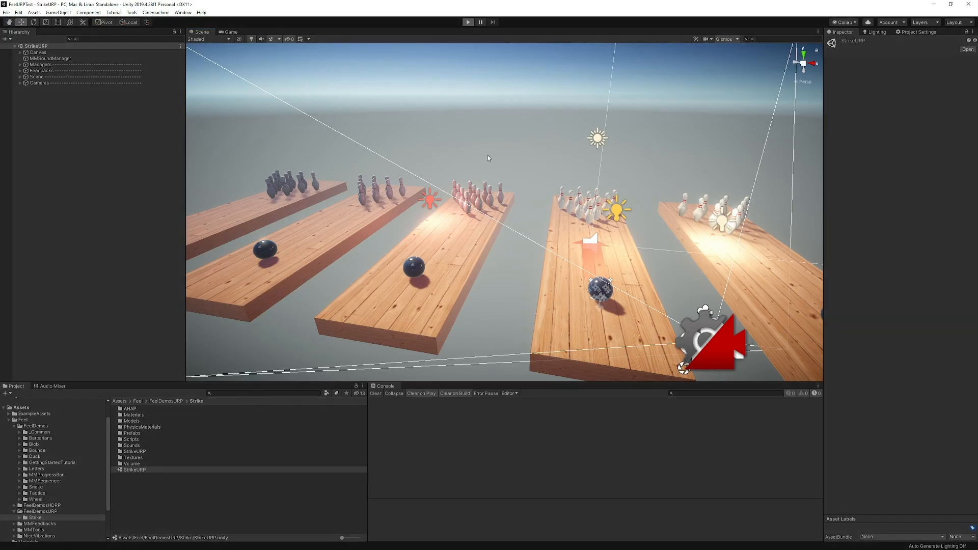
{"action": "mouse_move", "coordinate": [488, 160]}
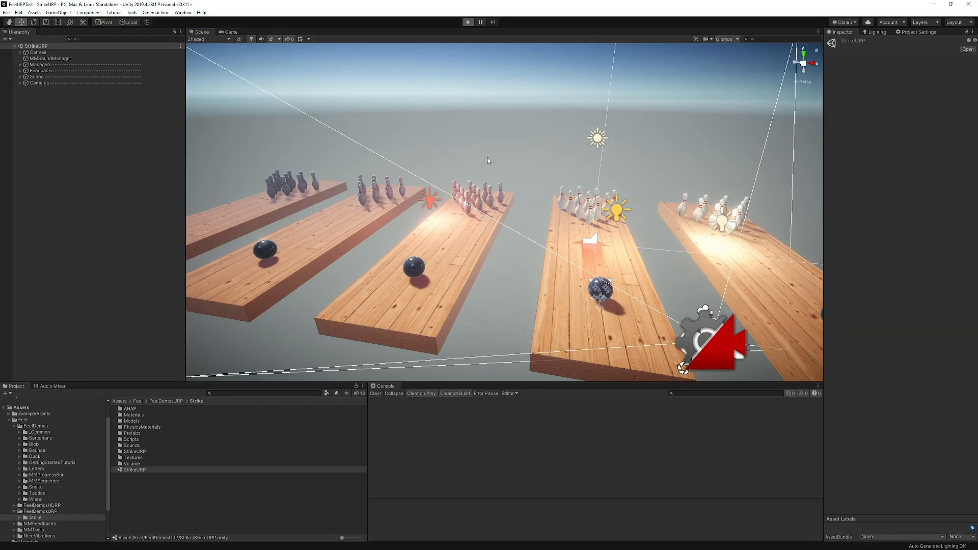
{"action": "mouse_move", "coordinate": [888, 267]}
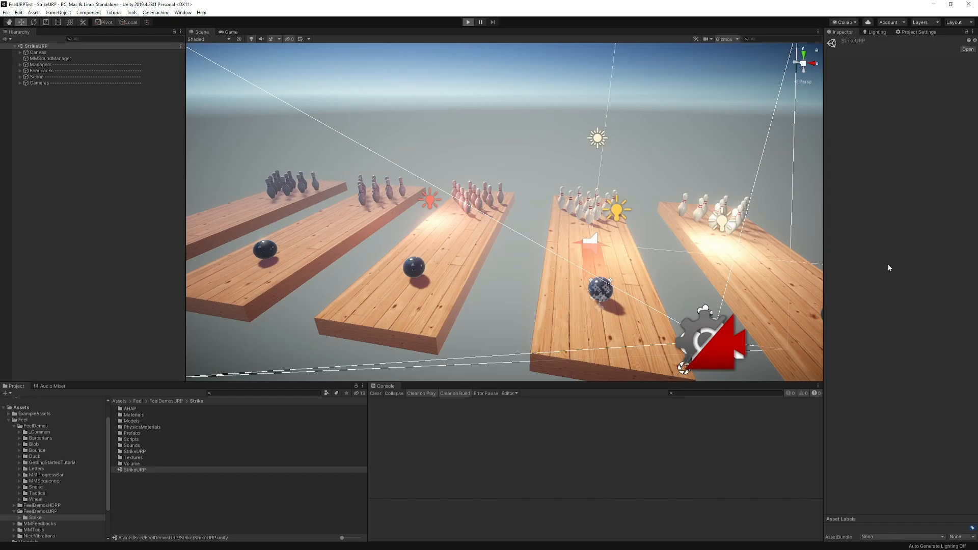
Enter play mode and throw three bowling balls, reaching 48 points with one strike
{"action": "left_click", "coordinate": [468, 22]}
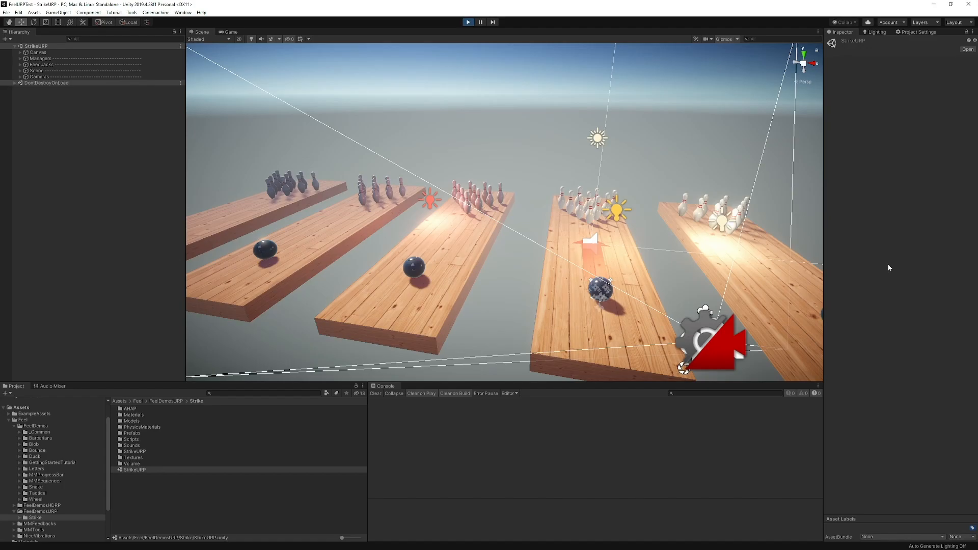
{"action": "left_click", "coordinate": [230, 32]}
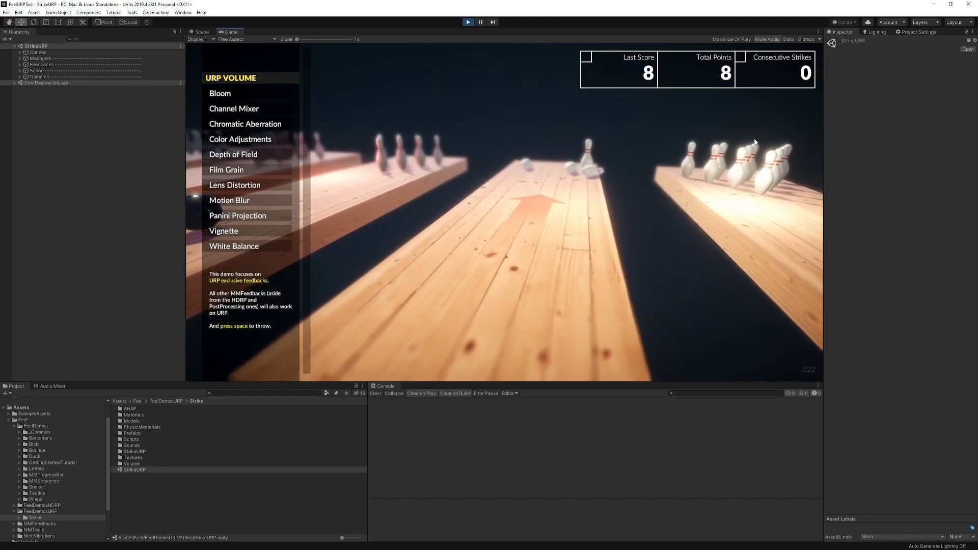
{"action": "key", "text": "space"}
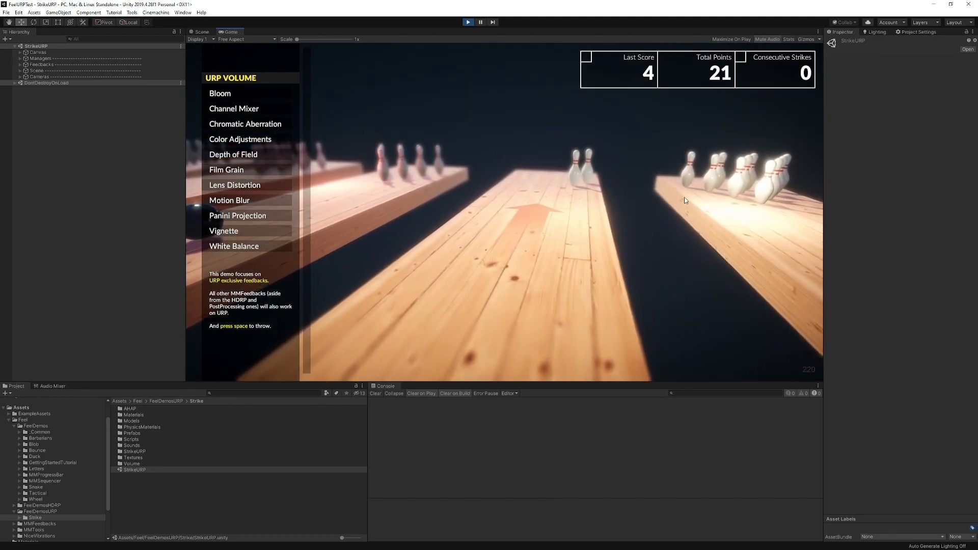
{"action": "key", "text": "space"}
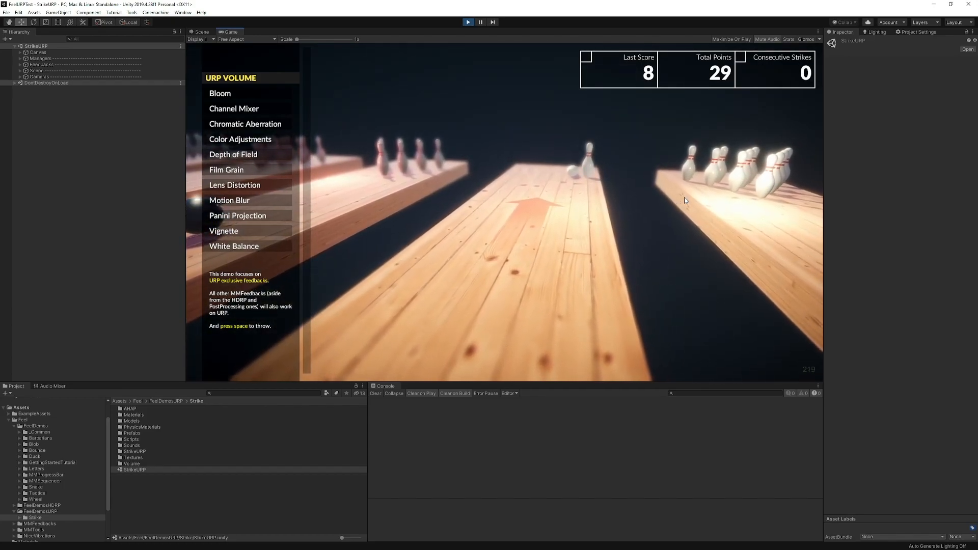
{"action": "key", "text": "space"}
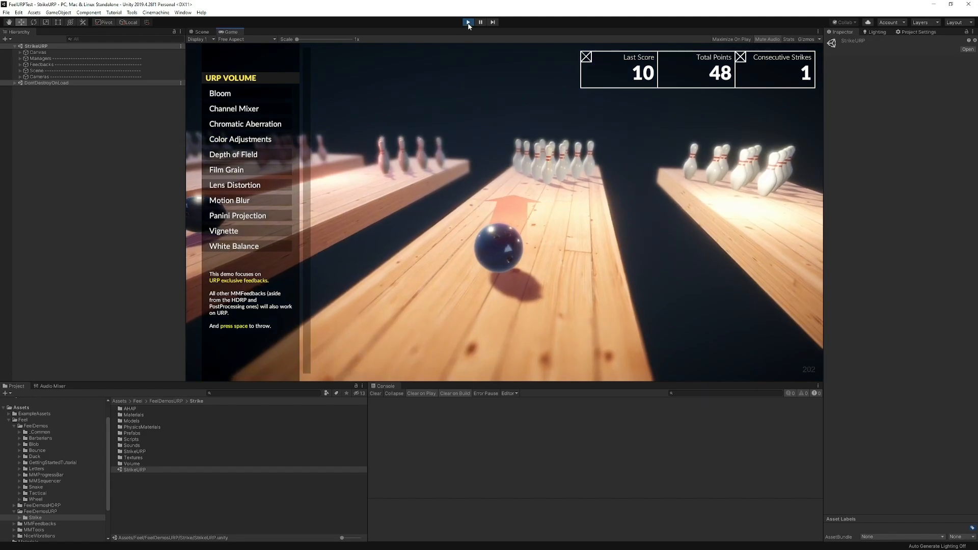
Stop play mode and expand the Feedbacks group to inspect ThrowFeedback
{"action": "left_click", "coordinate": [467, 22]}
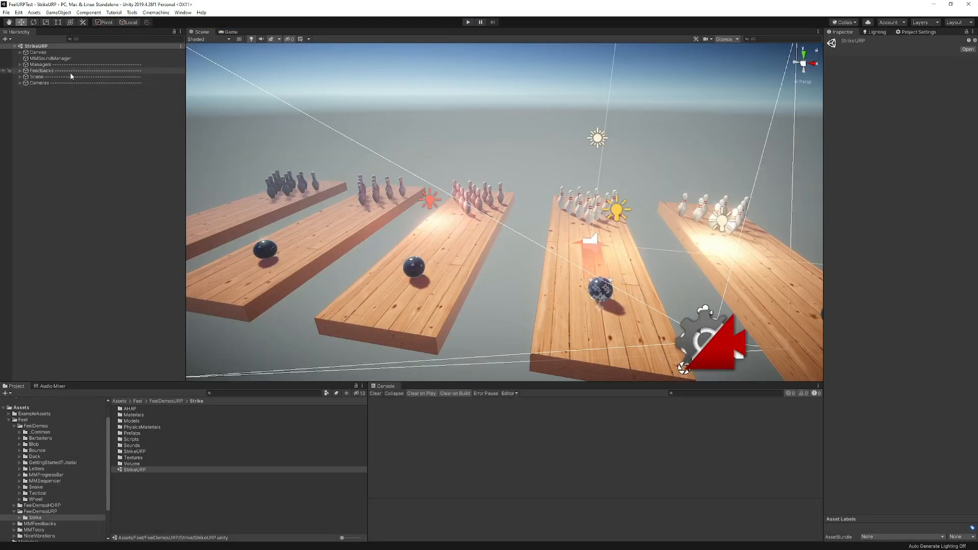
{"action": "left_click", "coordinate": [41, 71]}
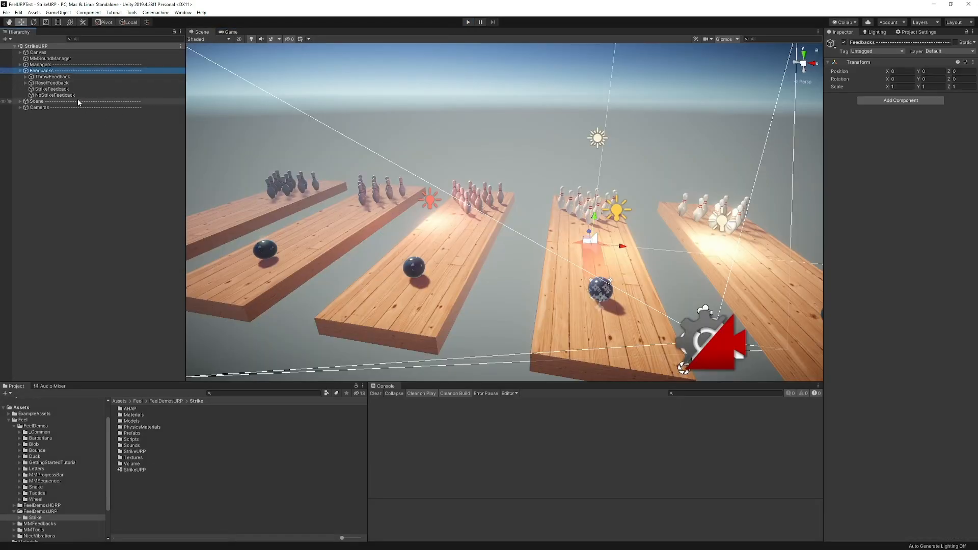
{"action": "left_click", "coordinate": [52, 76]}
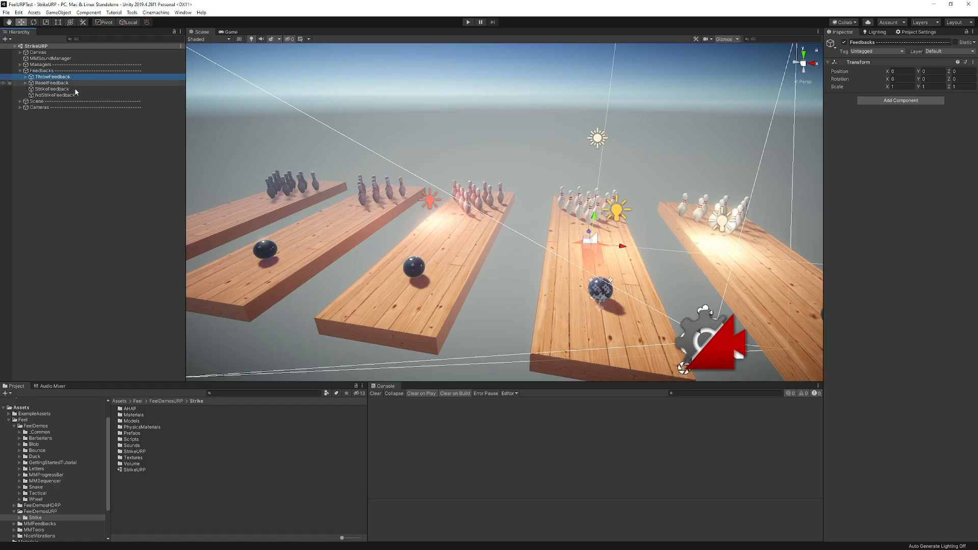
{"action": "left_click", "coordinate": [52, 76]}
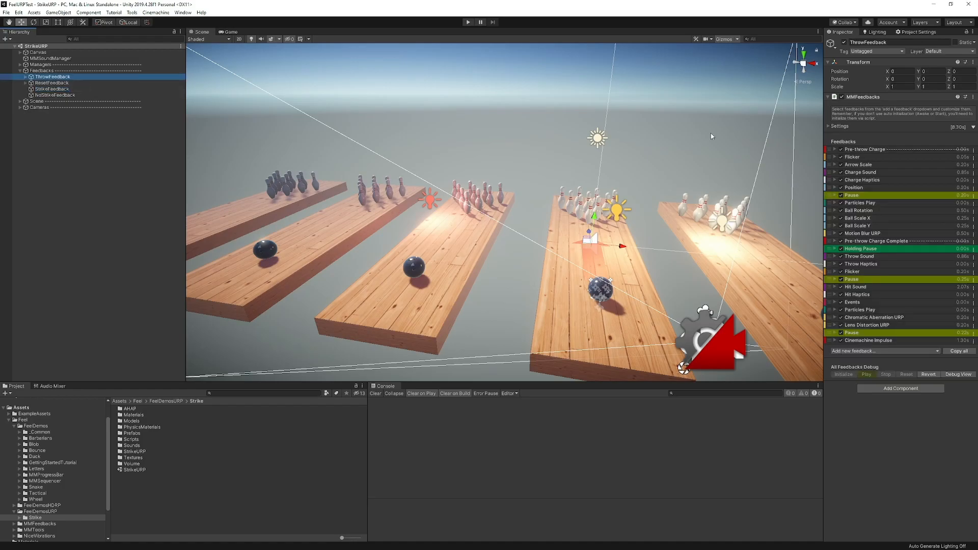
{"action": "mouse_move", "coordinate": [869, 409]}
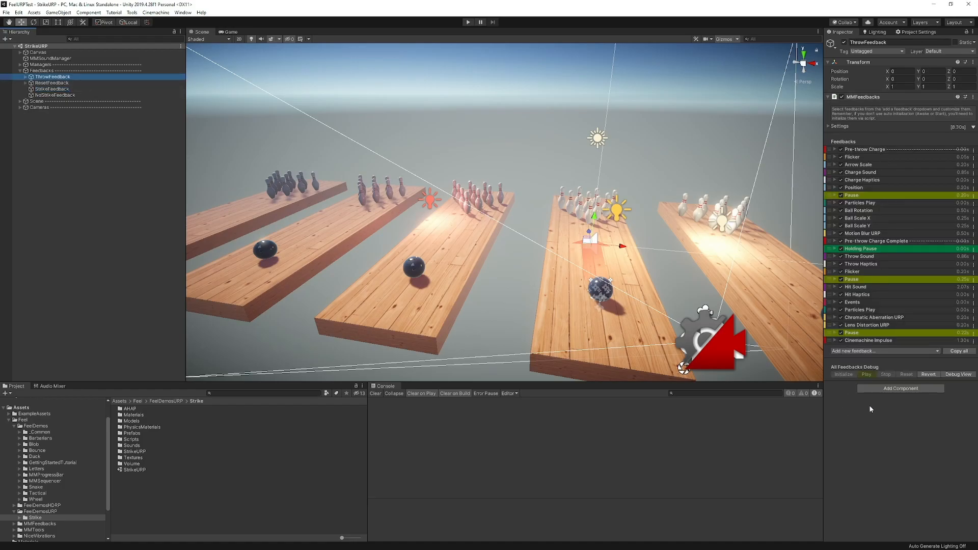
{"action": "mouse_move", "coordinate": [235, 157]}
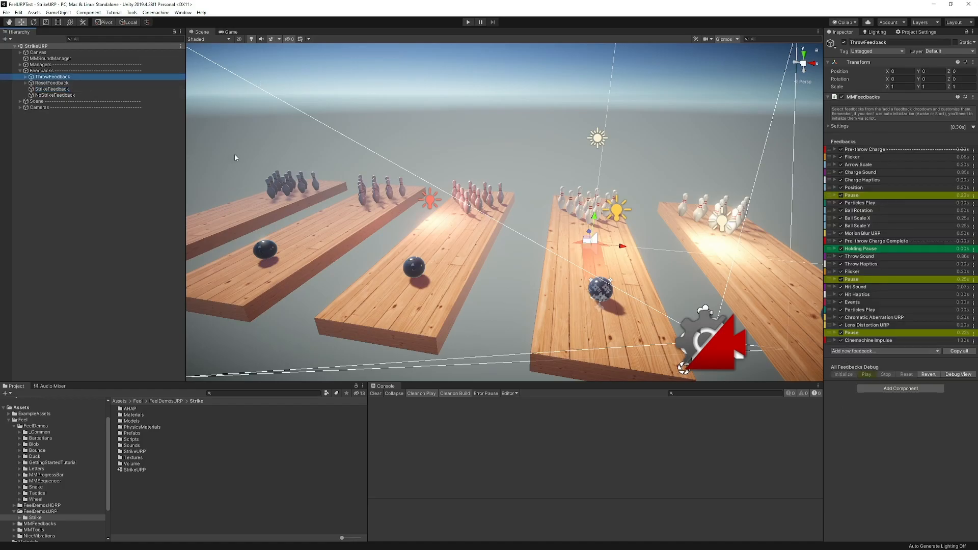
Inspect ResetFeedback and StrikeFeedback, then expand the Scene and Cameras groups
{"action": "left_click", "coordinate": [53, 82]}
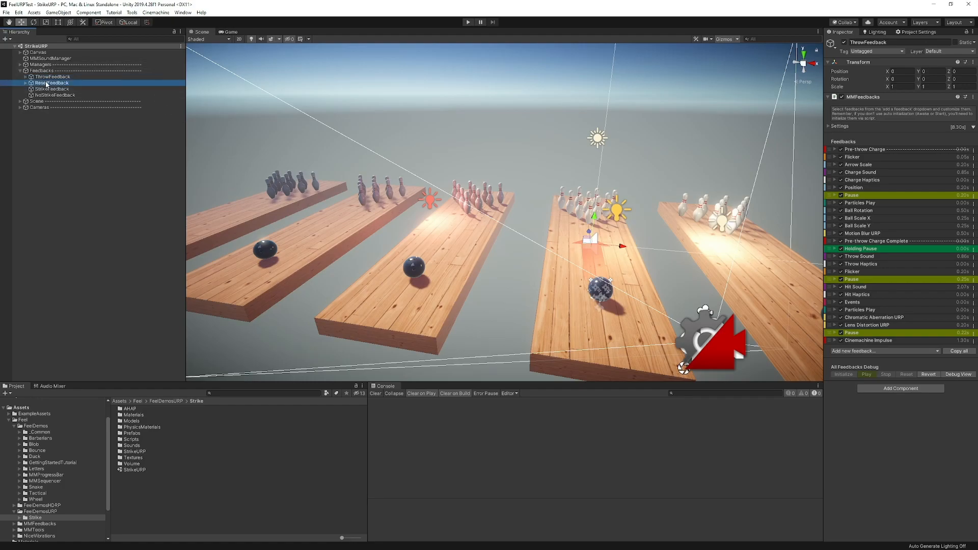
{"action": "left_click", "coordinate": [53, 88]}
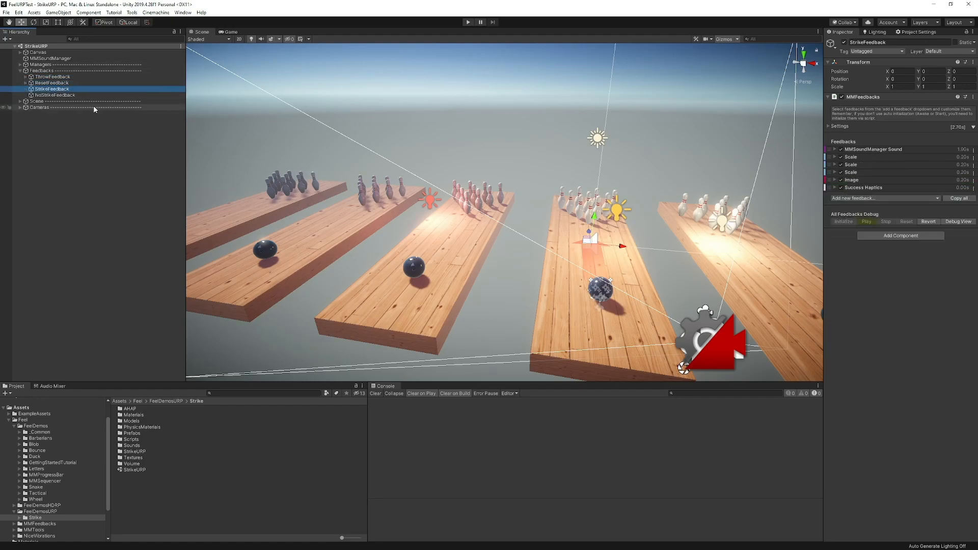
{"action": "left_click", "coordinate": [41, 70]}
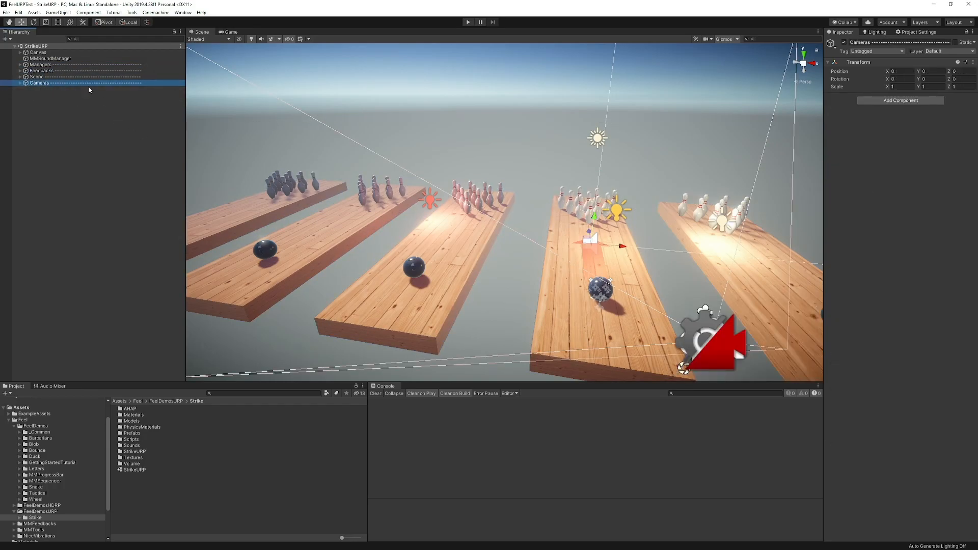
{"action": "left_click", "coordinate": [39, 64]}
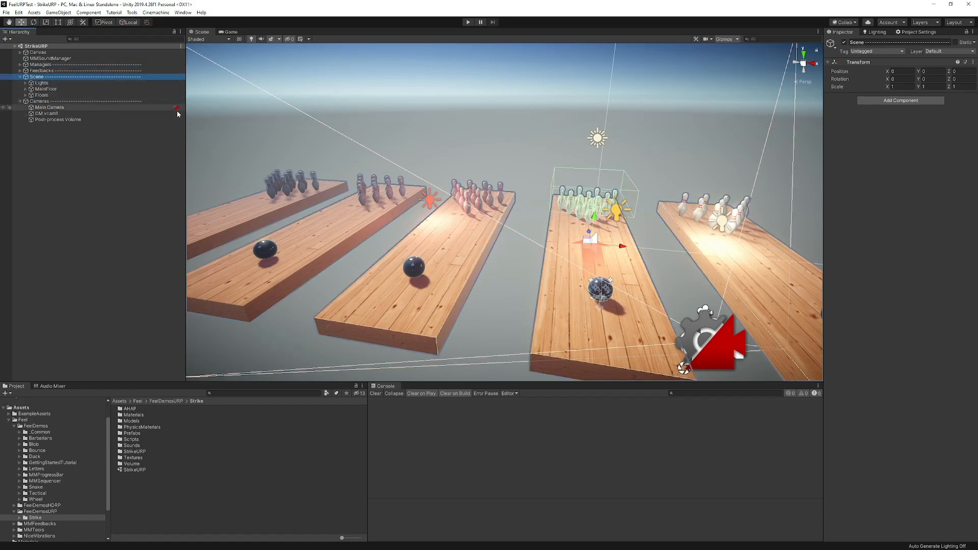
Expand Canvas down to Button - Channel Mixer and select its MMFeedbacks object
{"action": "left_click", "coordinate": [39, 65]}
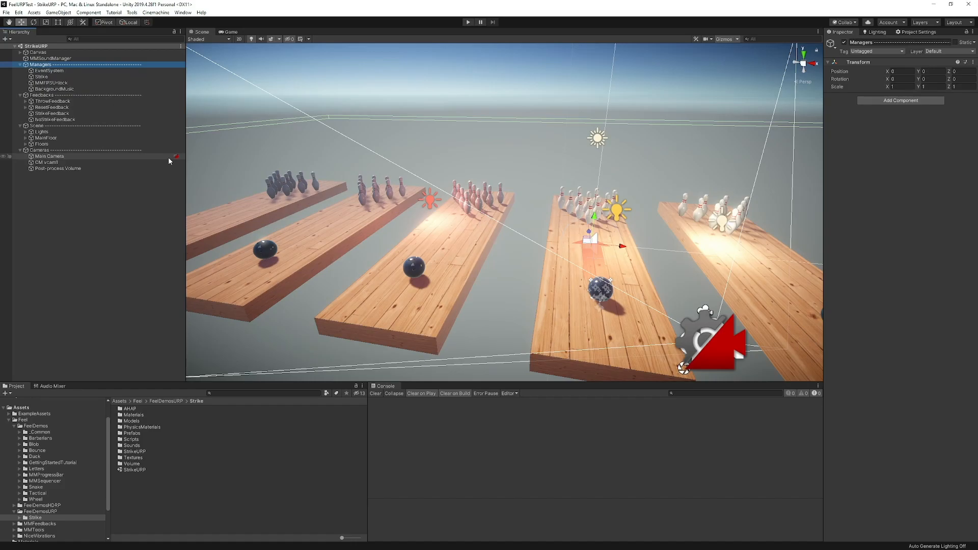
{"action": "left_click", "coordinate": [37, 52]}
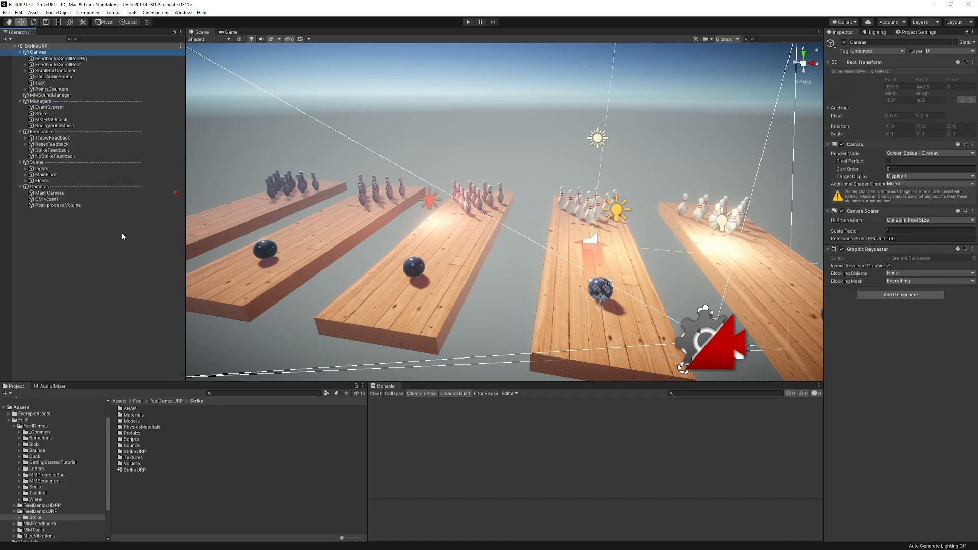
{"action": "left_click", "coordinate": [50, 76]}
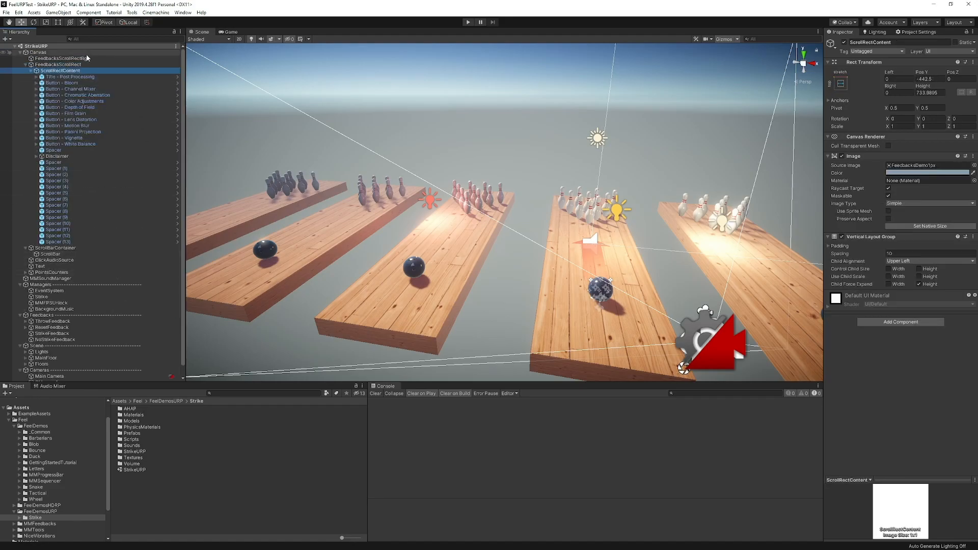
{"action": "left_click", "coordinate": [70, 88]}
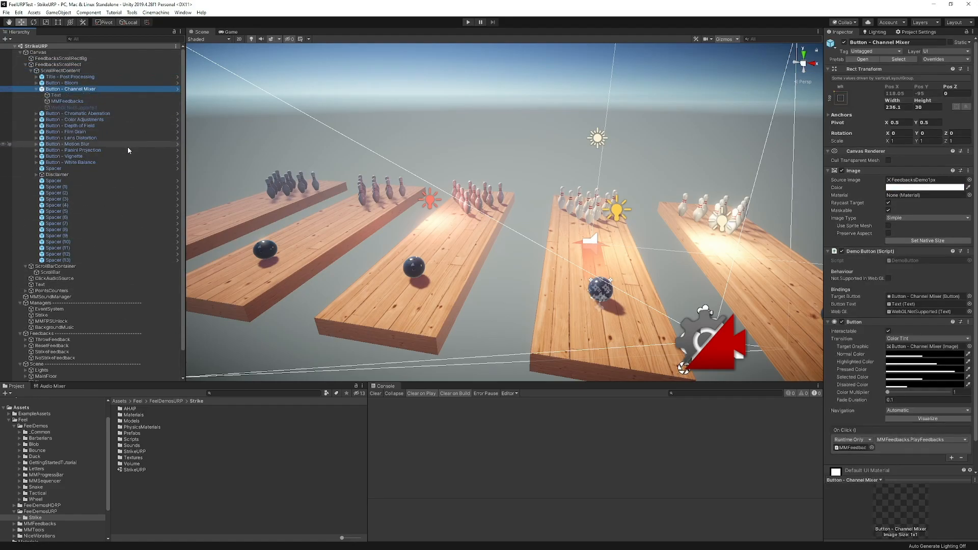
{"action": "left_click", "coordinate": [67, 101]}
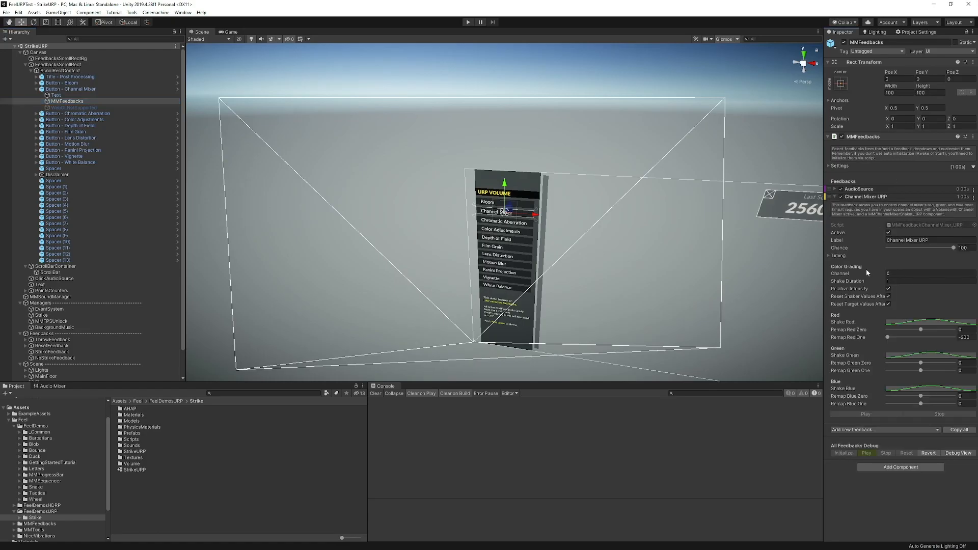
{"action": "mouse_move", "coordinate": [887, 214]}
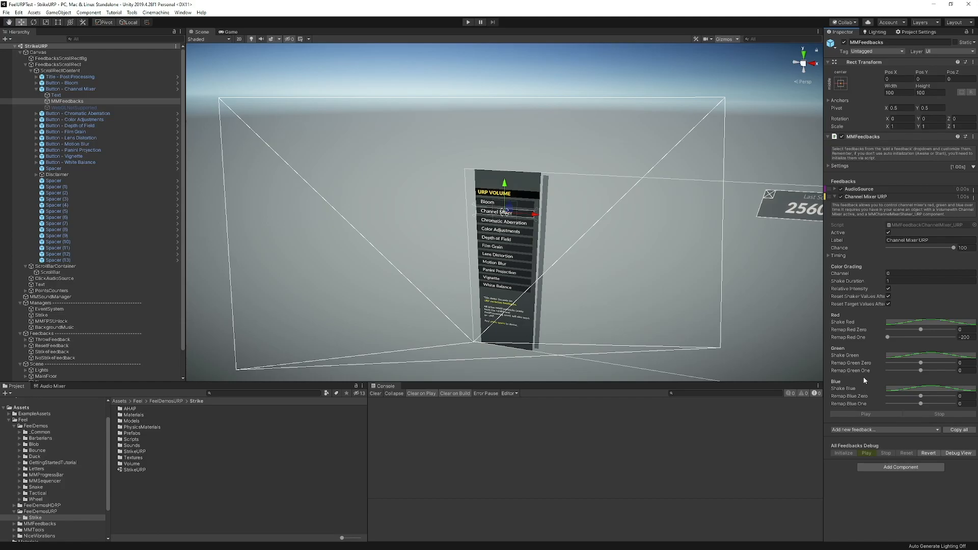
{"action": "mouse_move", "coordinate": [862, 275]}
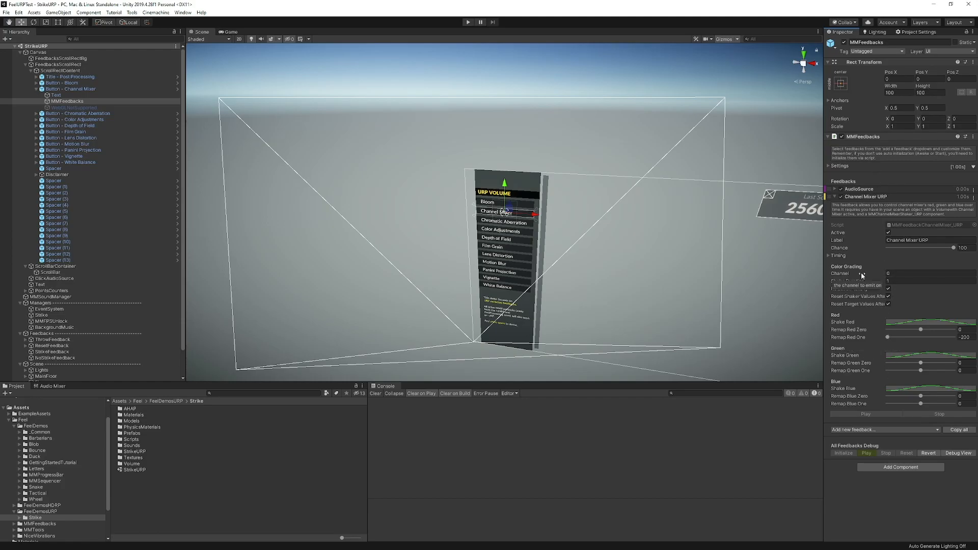
{"action": "mouse_move", "coordinate": [433, 115]}
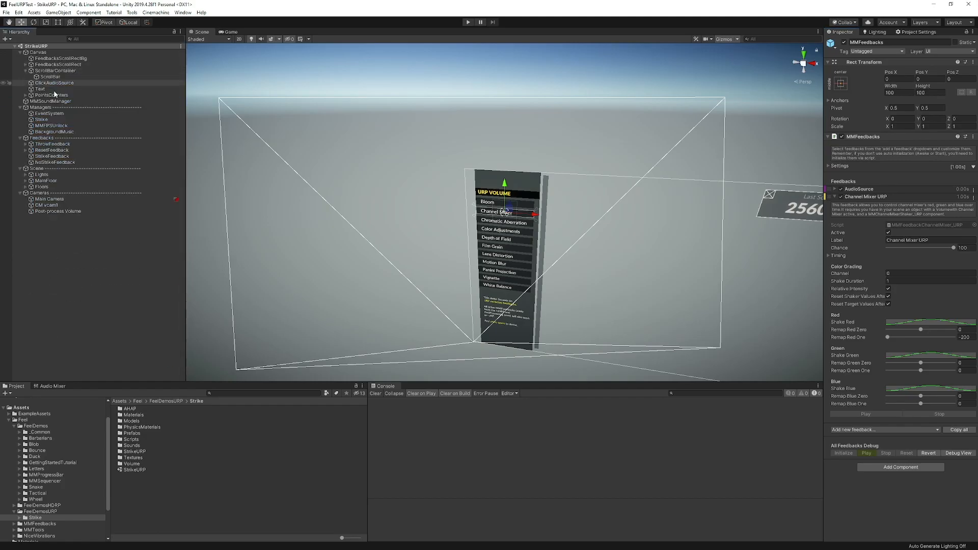
Create an empty GameObject with MMFeedbacks and add an expanded White Balance URP feedback
{"action": "left_click", "coordinate": [57, 12]}
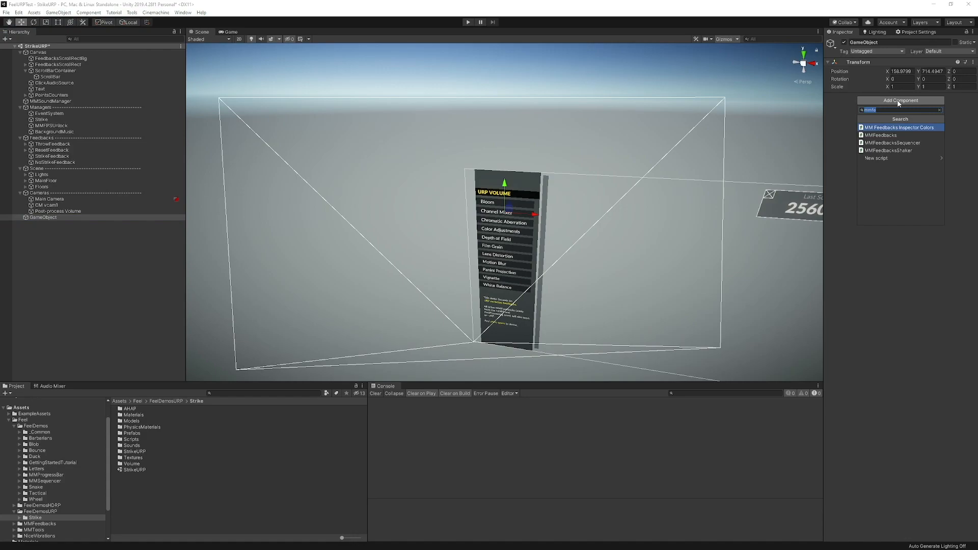
{"action": "left_click", "coordinate": [881, 134]}
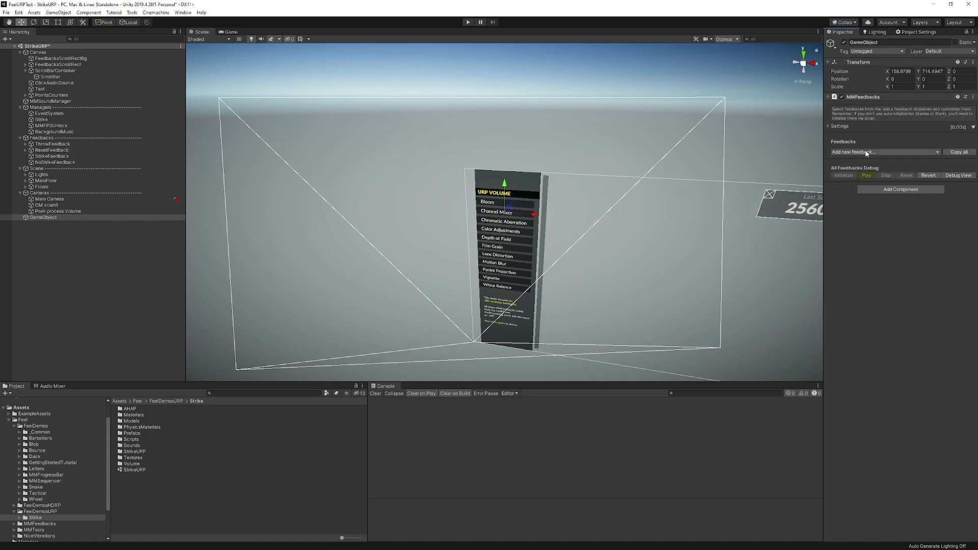
{"action": "left_click", "coordinate": [879, 153]}
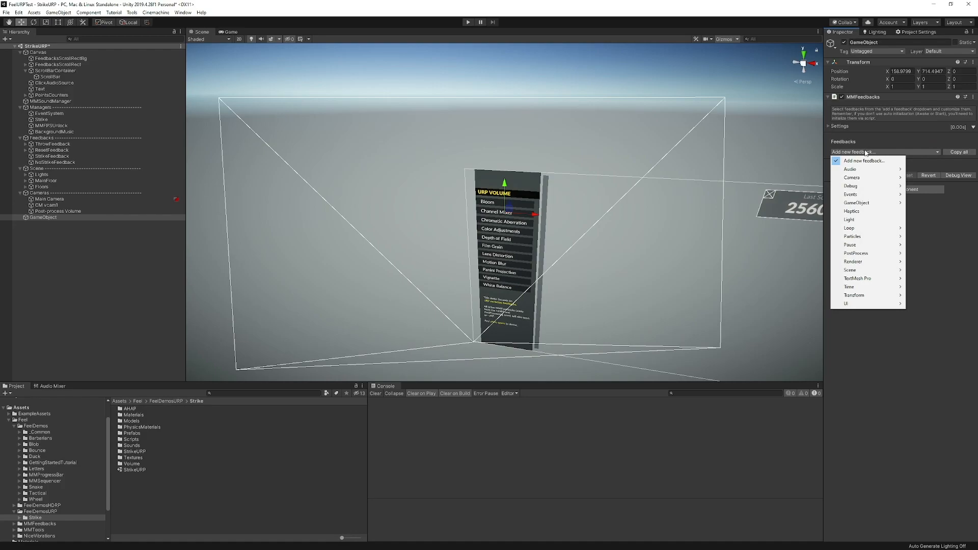
{"action": "mouse_move", "coordinate": [856, 203]}
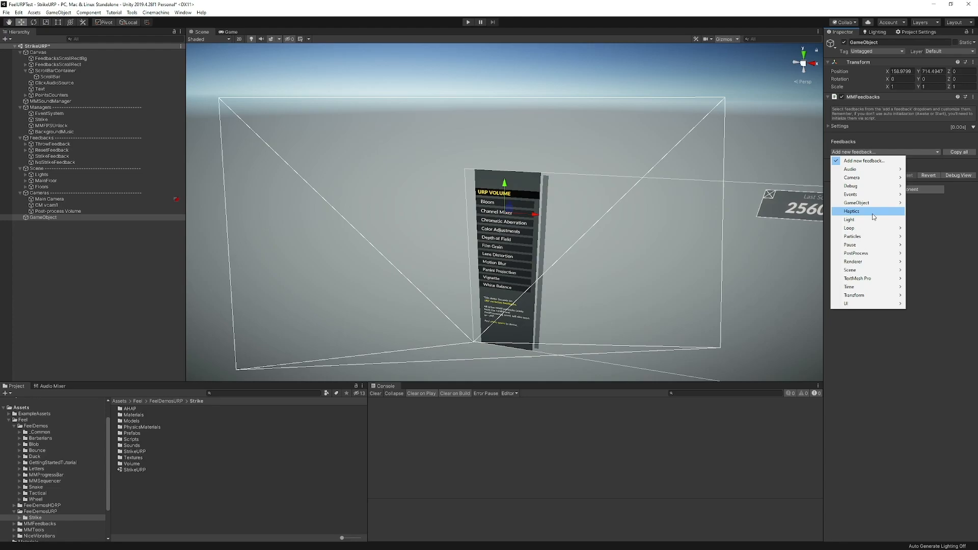
{"action": "mouse_move", "coordinate": [855, 252]}
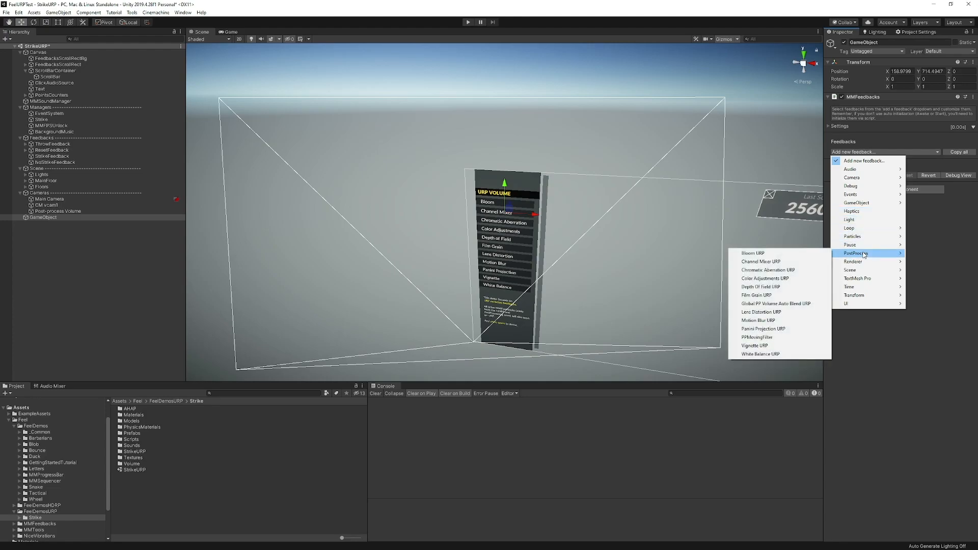
{"action": "mouse_move", "coordinate": [753, 253]}
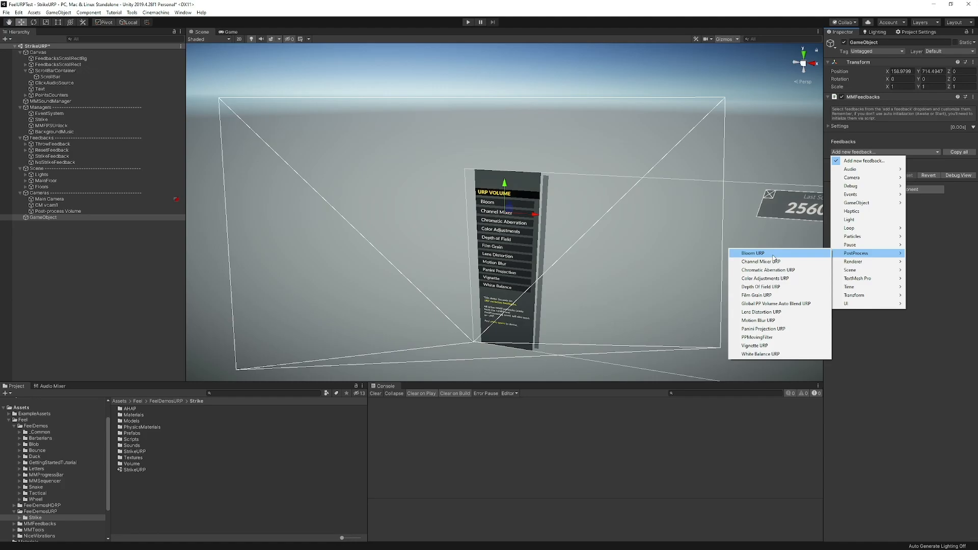
{"action": "mouse_move", "coordinate": [773, 345]}
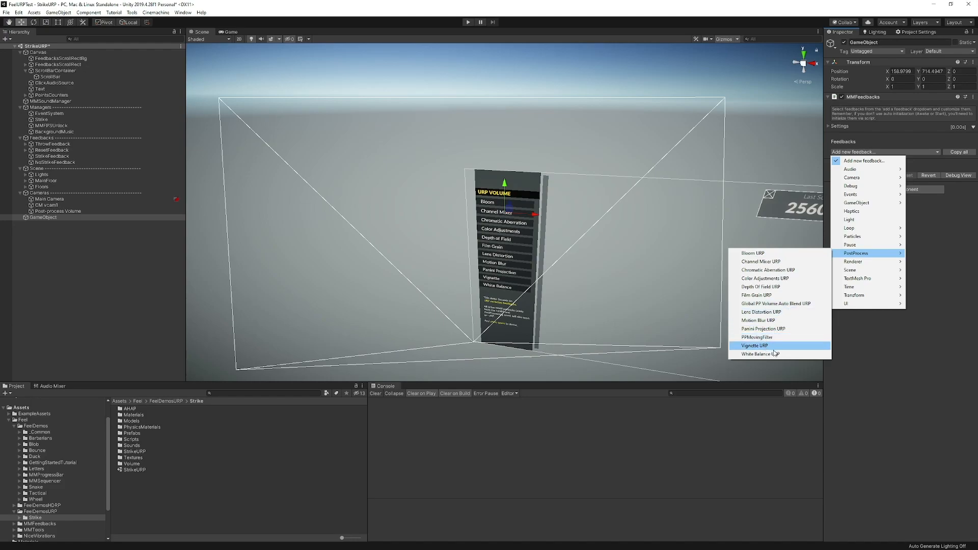
{"action": "mouse_move", "coordinate": [759, 354]}
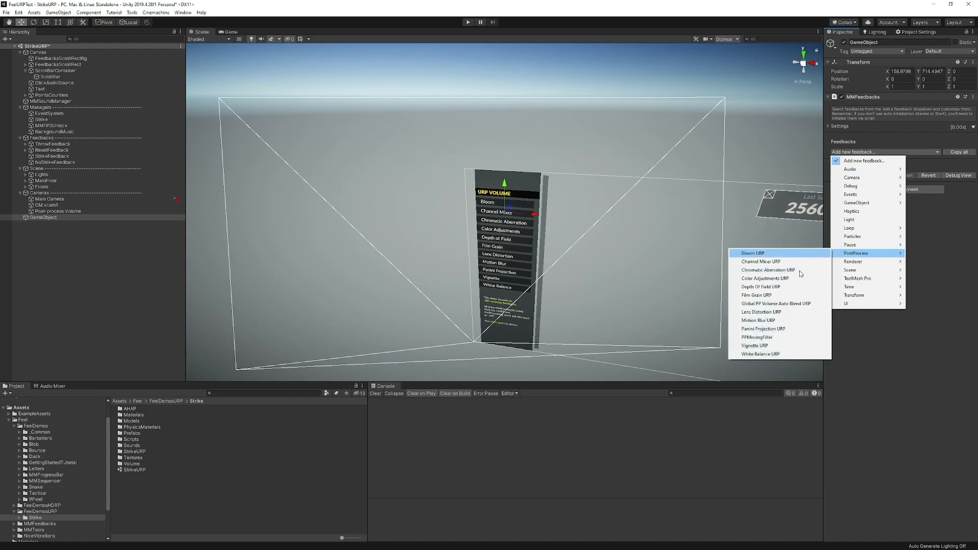
{"action": "mouse_move", "coordinate": [789, 348]}
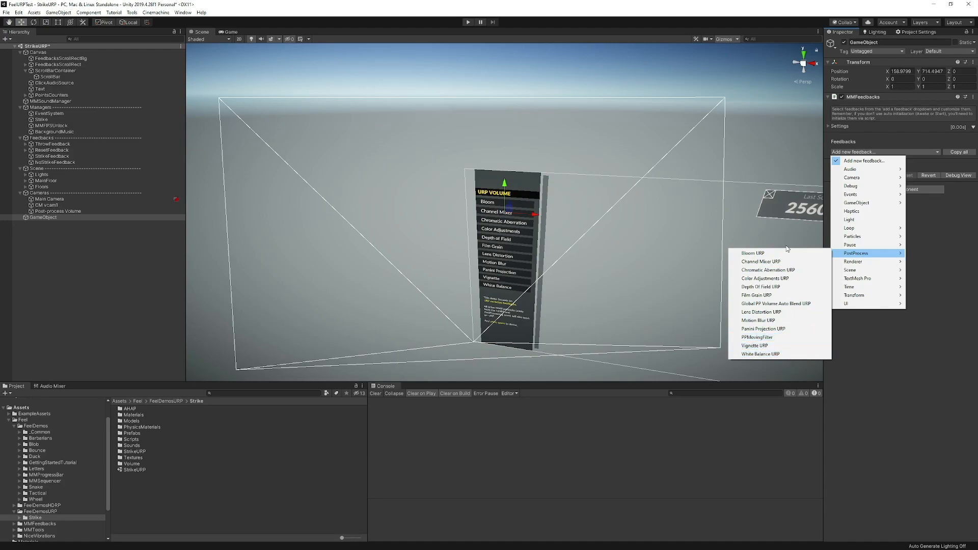
{"action": "mouse_move", "coordinate": [758, 319]}
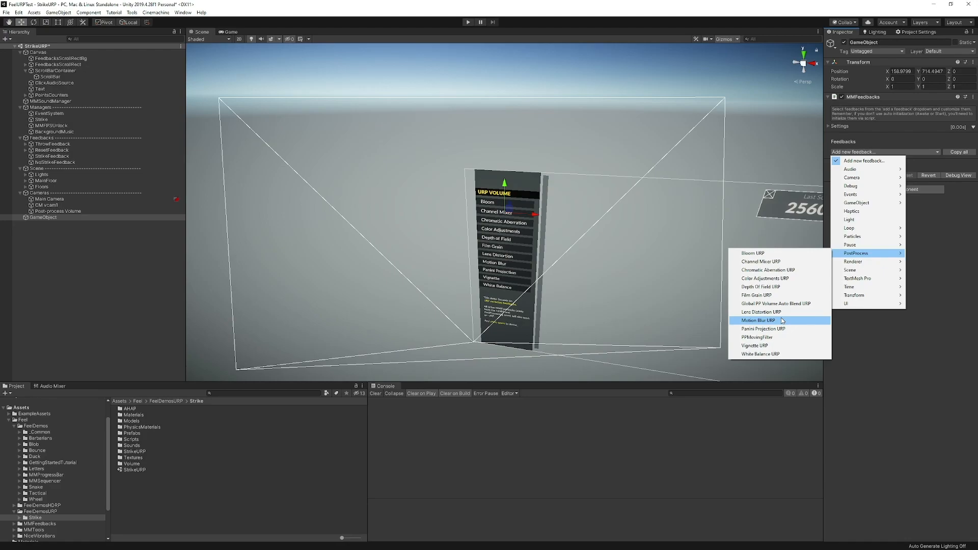
{"action": "mouse_move", "coordinate": [760, 311]}
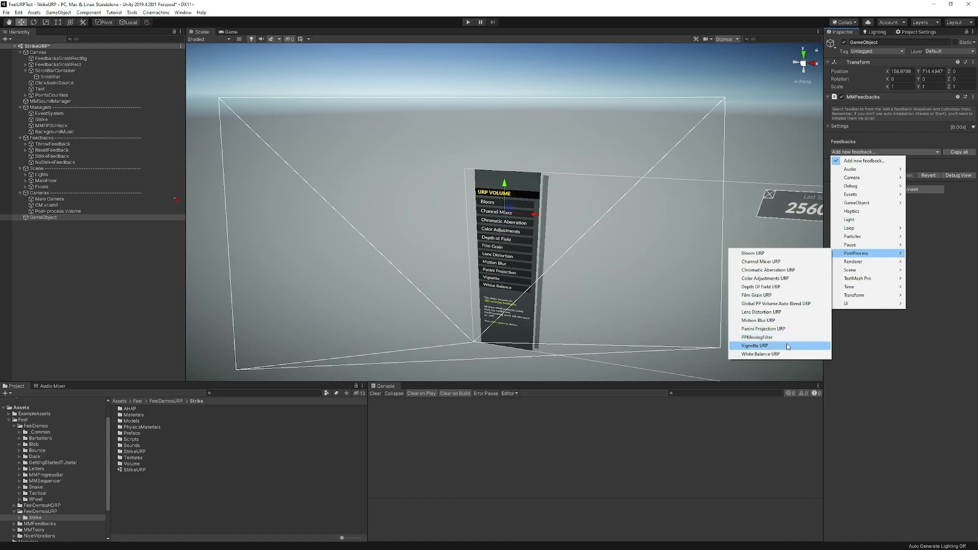
{"action": "mouse_move", "coordinate": [780, 353]}
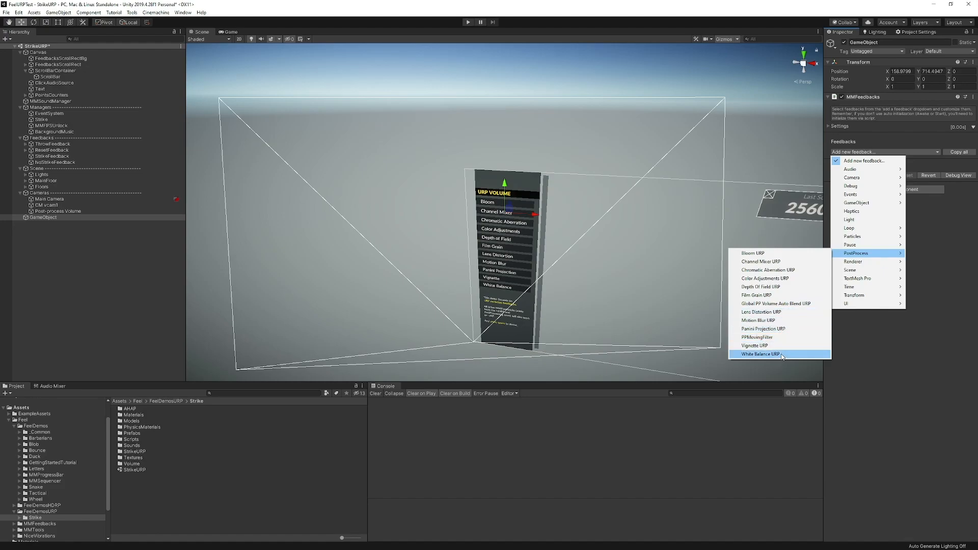
{"action": "left_click", "coordinate": [756, 354]}
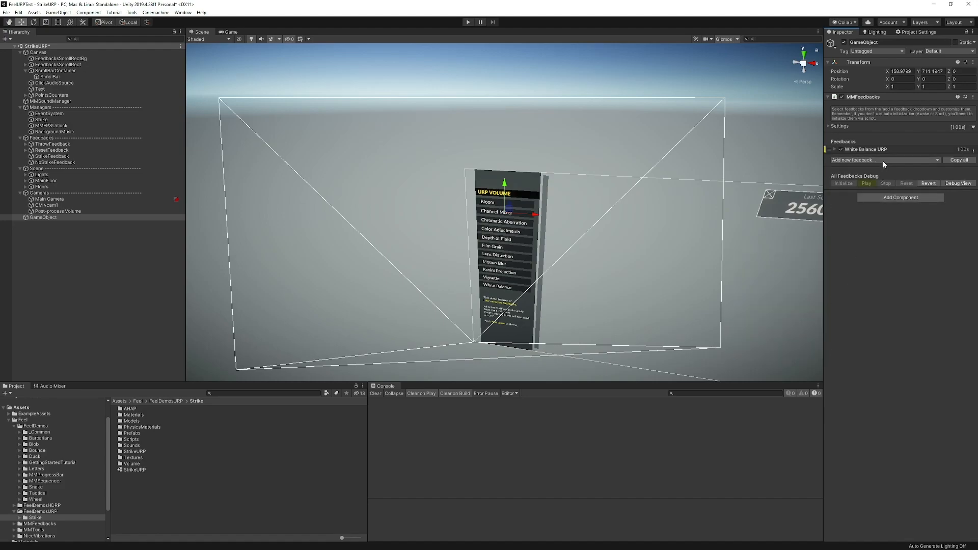
{"action": "left_click", "coordinate": [834, 149]}
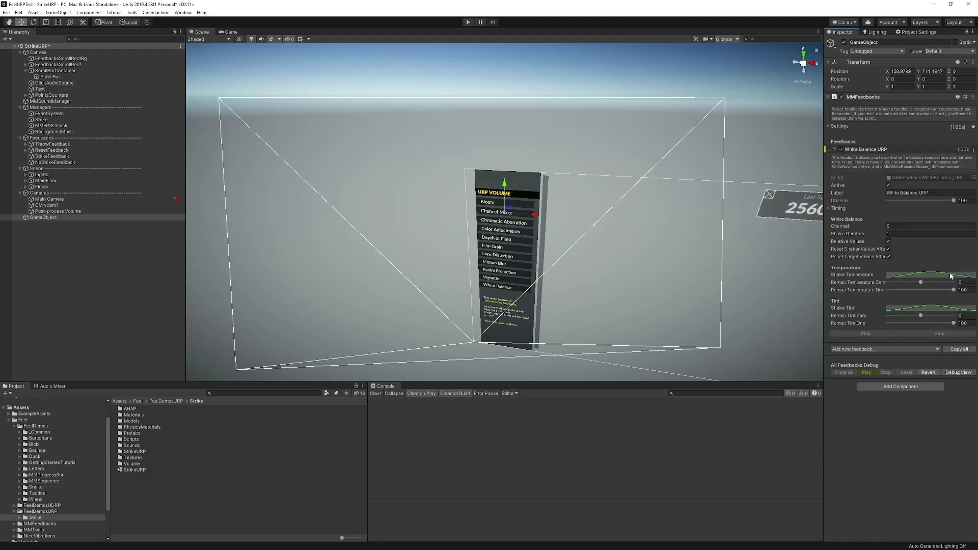
{"action": "mouse_move", "coordinate": [556, 311]}
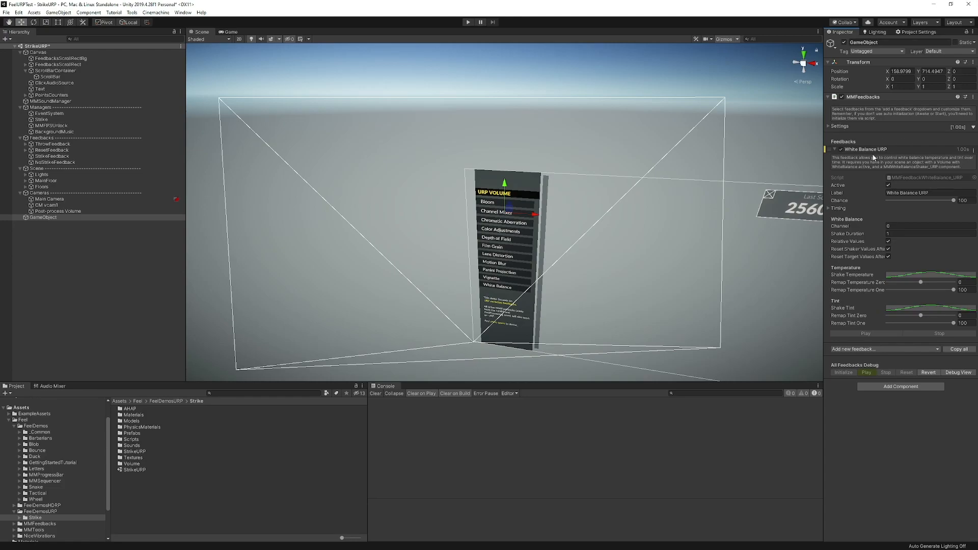
{"action": "mouse_move", "coordinate": [887, 173]}
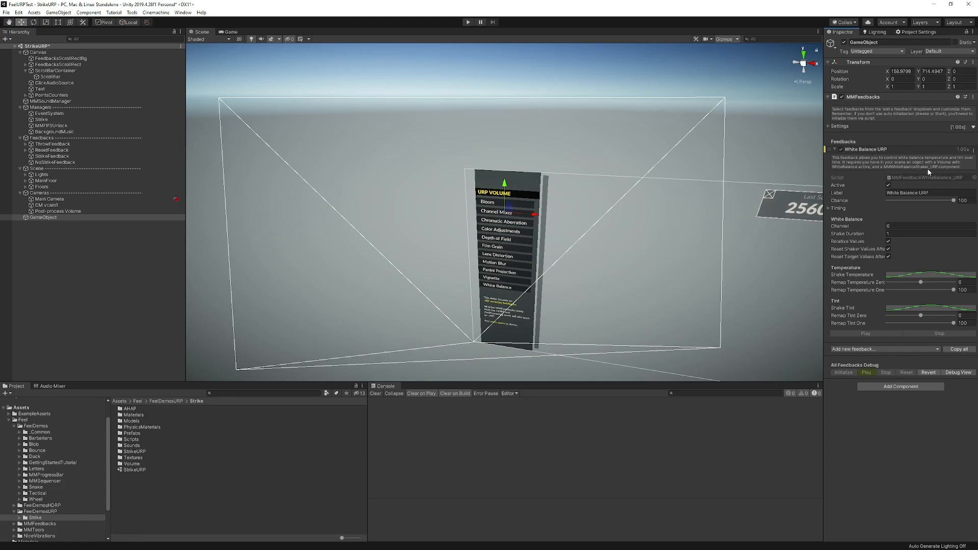
{"action": "mouse_move", "coordinate": [254, 286]}
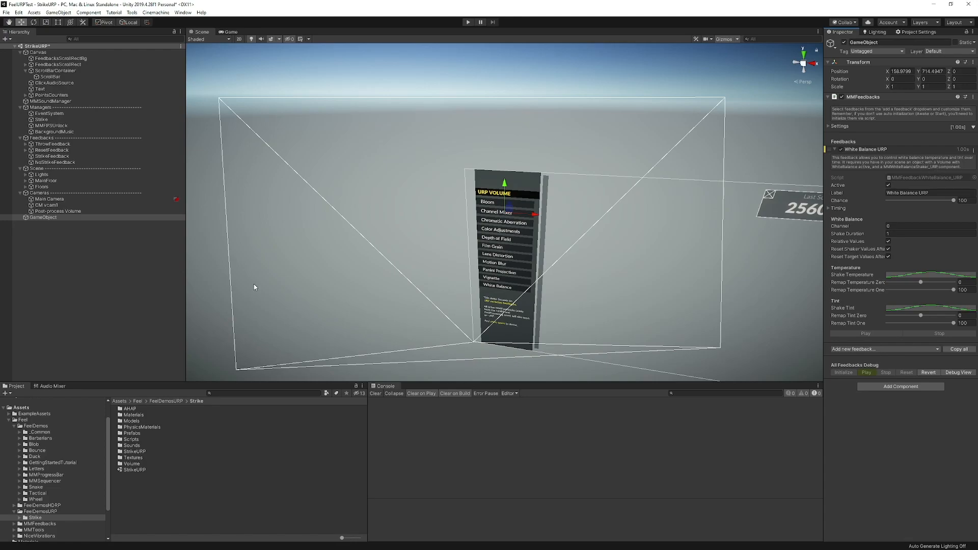
{"action": "mouse_move", "coordinate": [158, 273]}
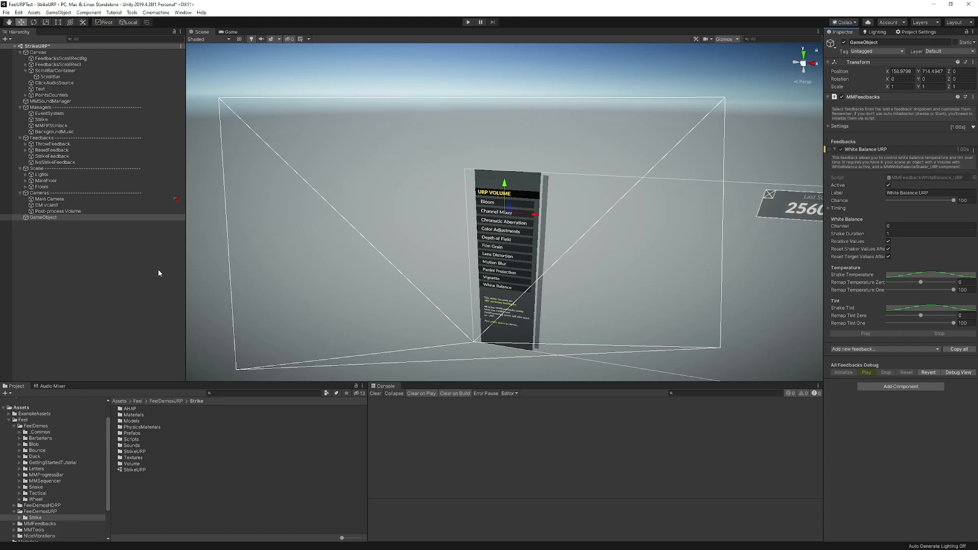
{"action": "mouse_move", "coordinate": [90, 286]}
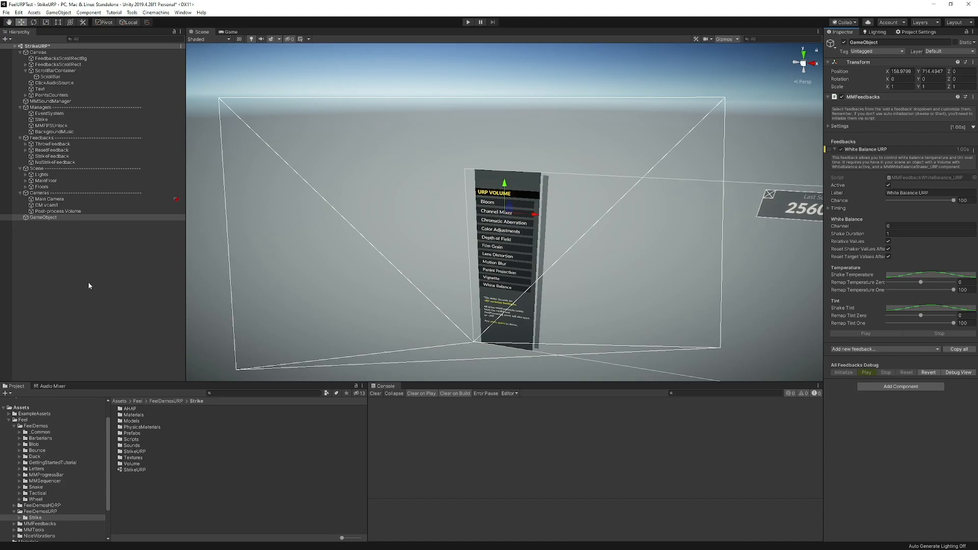
{"action": "mouse_move", "coordinate": [123, 273]}
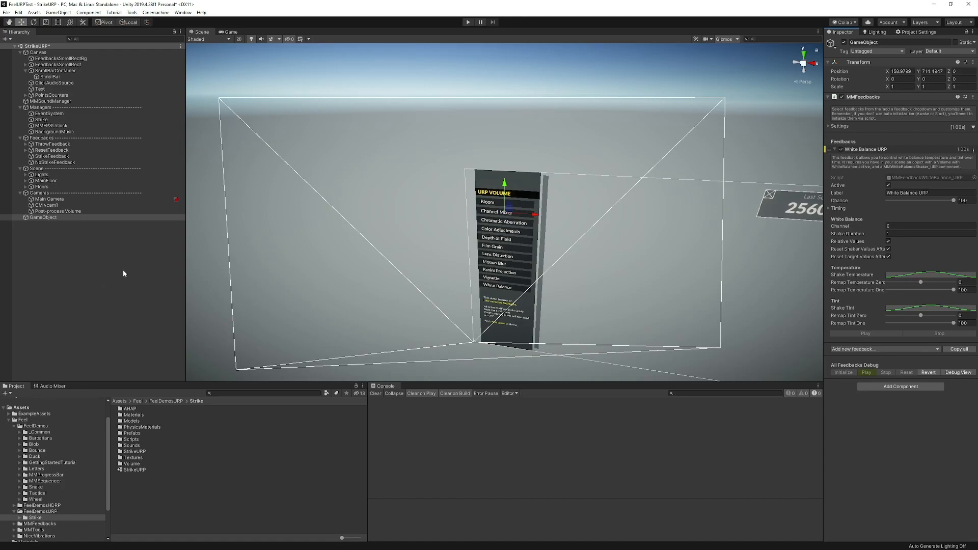
{"action": "mouse_move", "coordinate": [123, 238]}
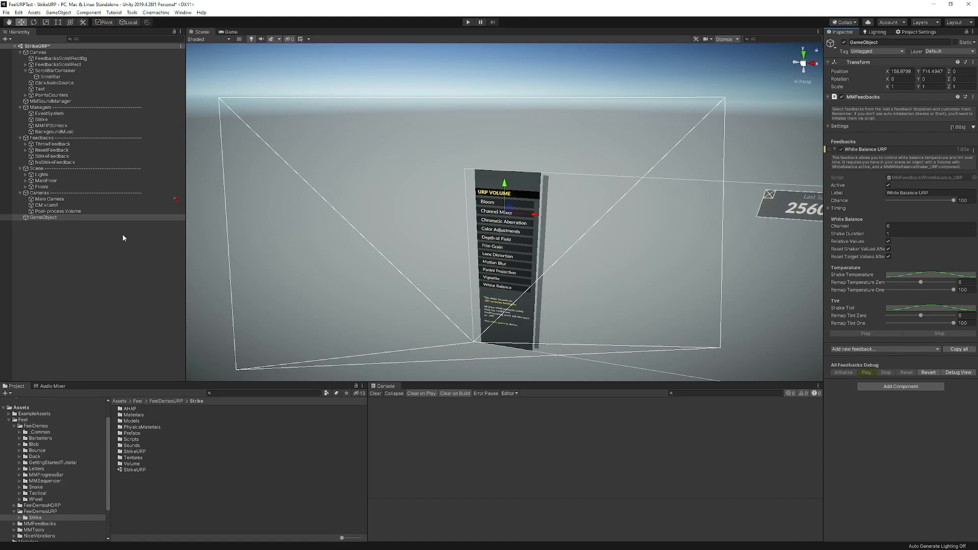
Remove the Post-process Volume's MMWhiteBalanceShaker_URP and re-add it via component search 'wh'
{"action": "left_click", "coordinate": [58, 211]}
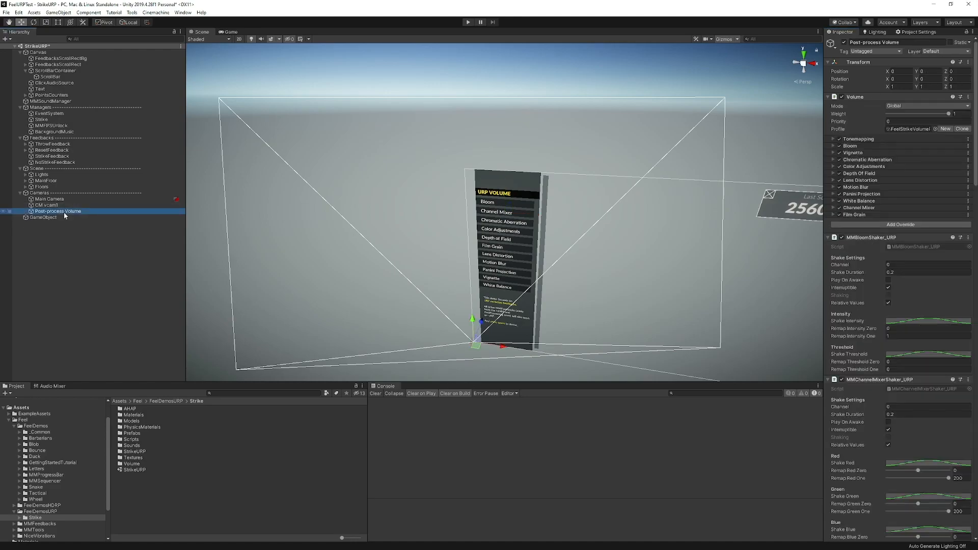
{"action": "mouse_move", "coordinate": [862, 234]}
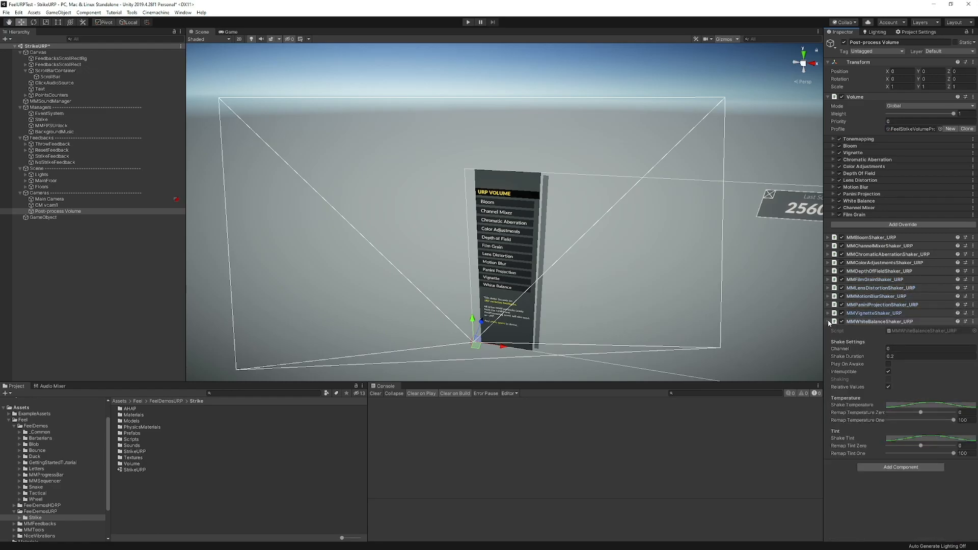
{"action": "left_click", "coordinate": [828, 322]}
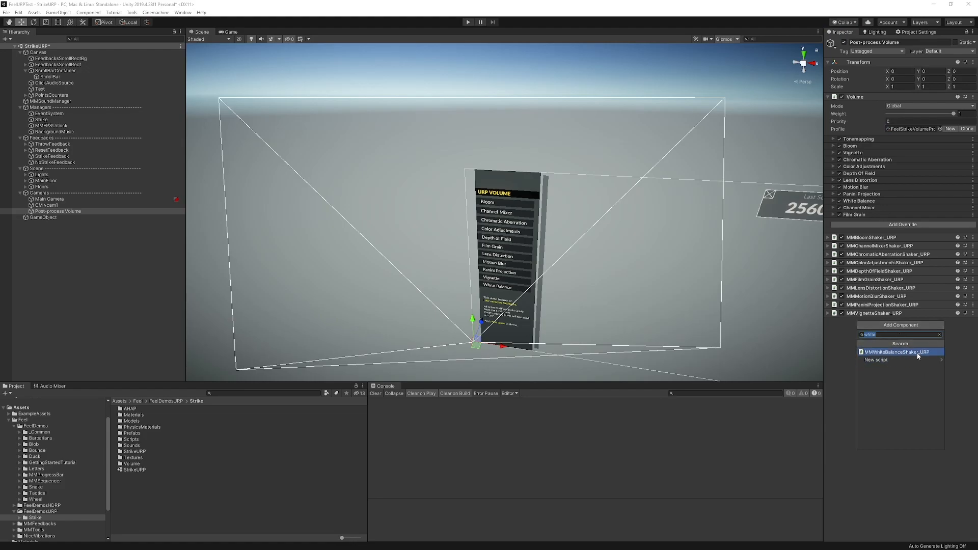
{"action": "mouse_move", "coordinate": [917, 355]}
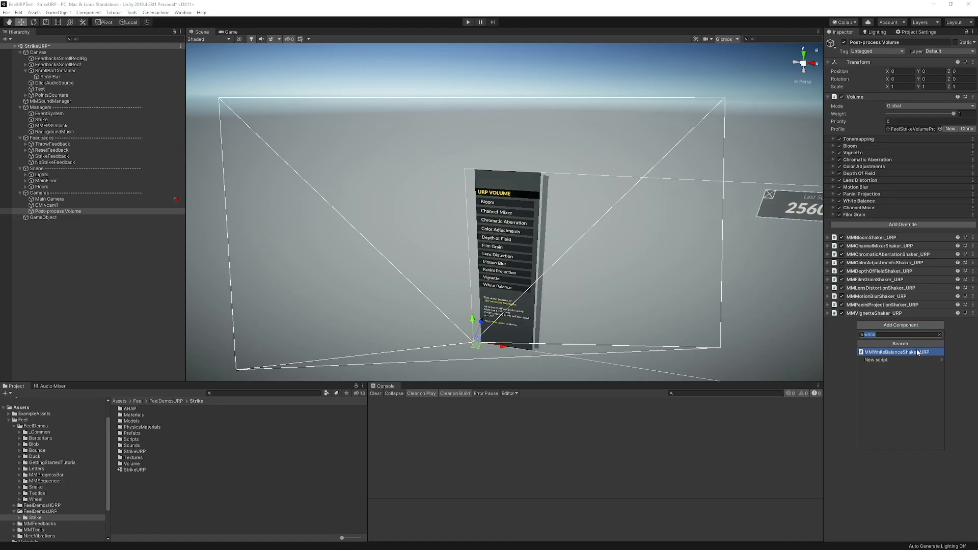
{"action": "mouse_move", "coordinate": [897, 357]}
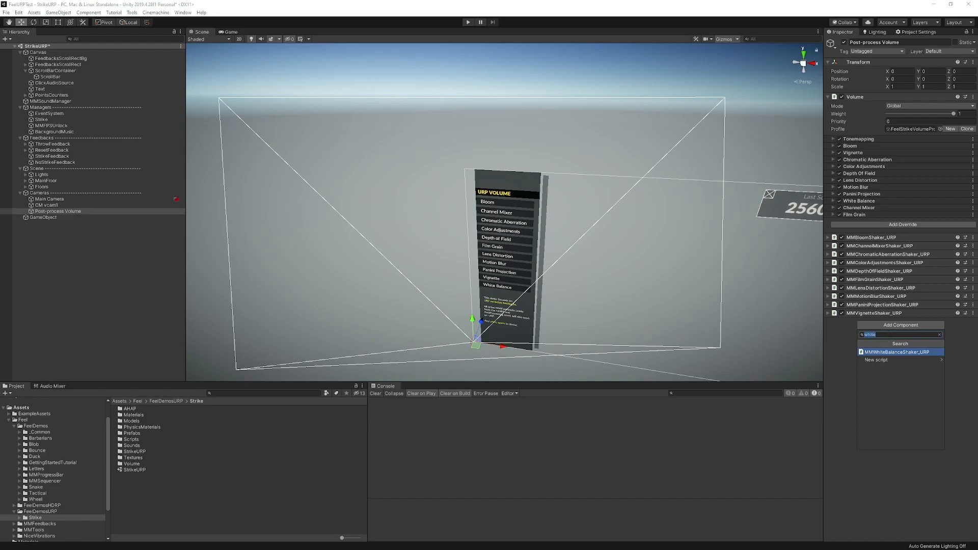
{"action": "type", "text": "depth"}
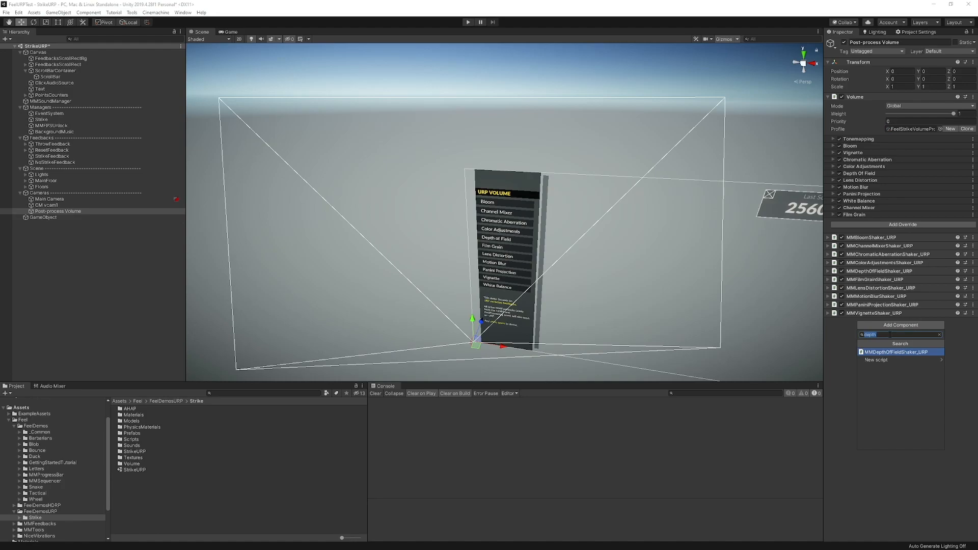
{"action": "type", "text": "wh"}
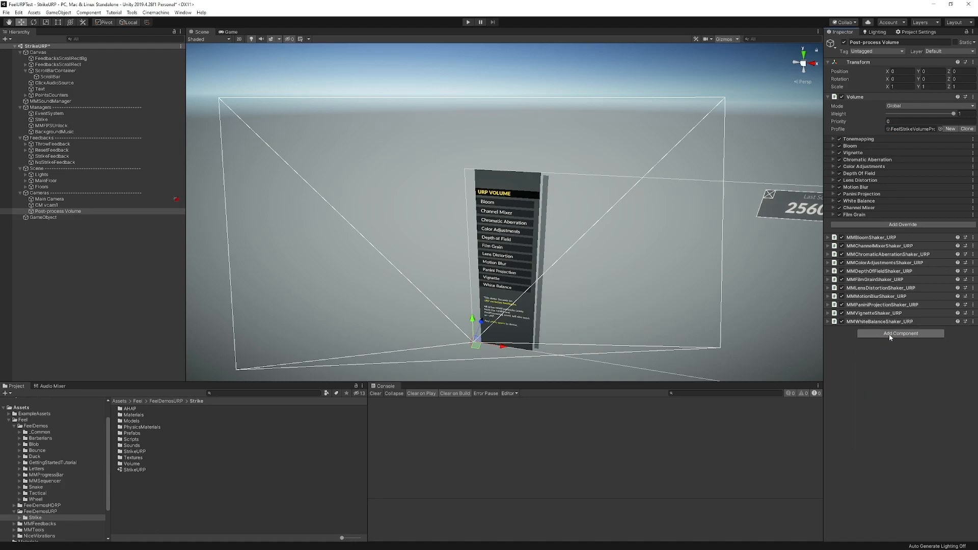
{"action": "left_click", "coordinate": [44, 218]}
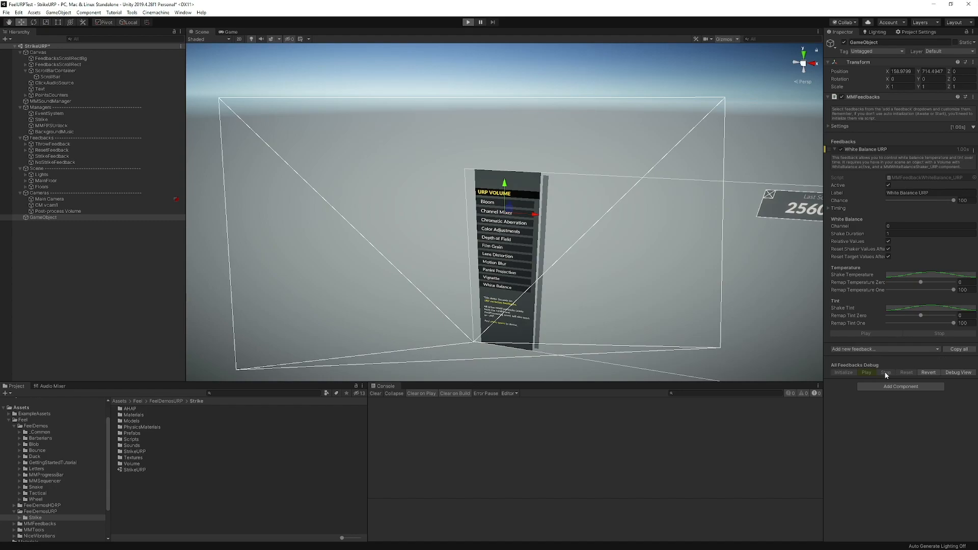
Enter Play mode to preview the White Balance feedback in the running URP scene
{"action": "left_click", "coordinate": [468, 22]}
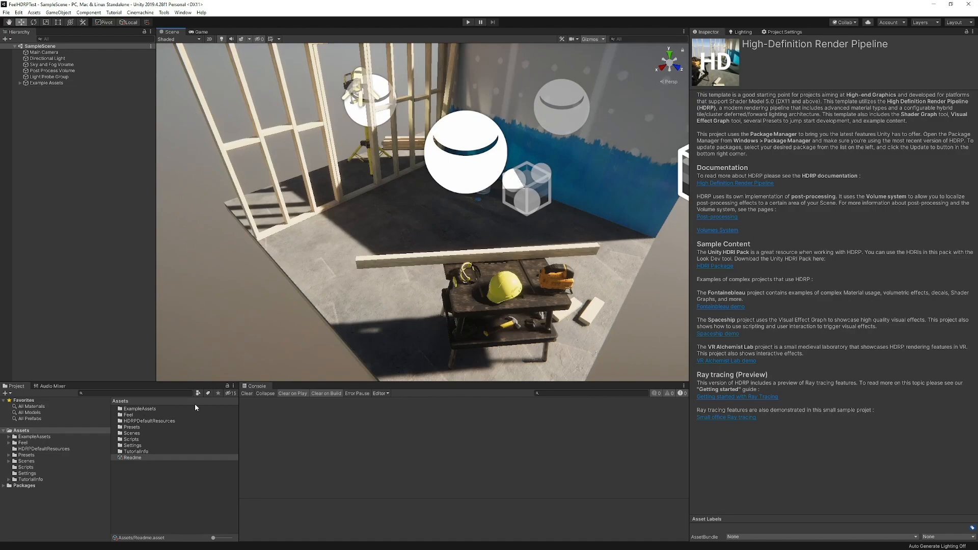
Browse Feel > FeelDemosHDRP > Falcon and open the FalconHDRP demo scene
{"action": "left_click", "coordinate": [22, 442]}
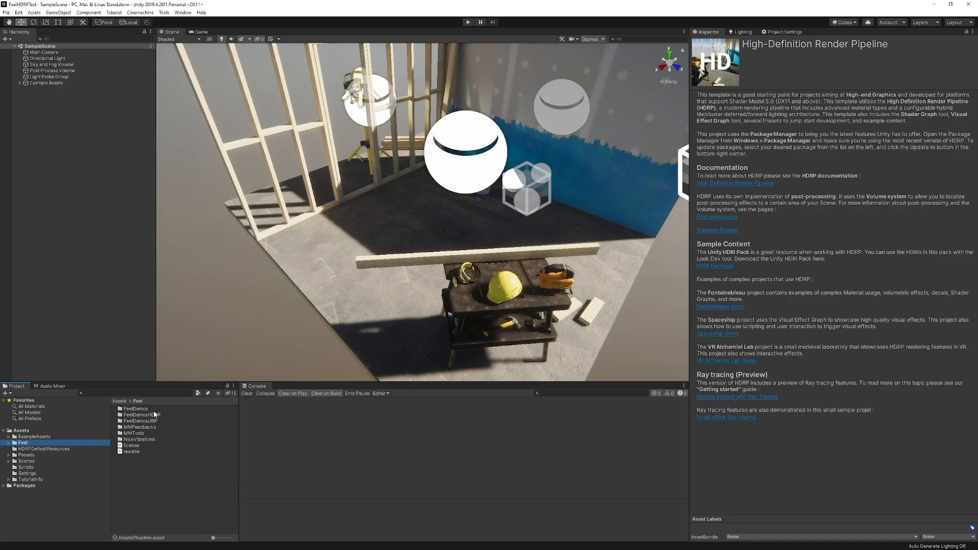
{"action": "mouse_move", "coordinate": [356, 278]}
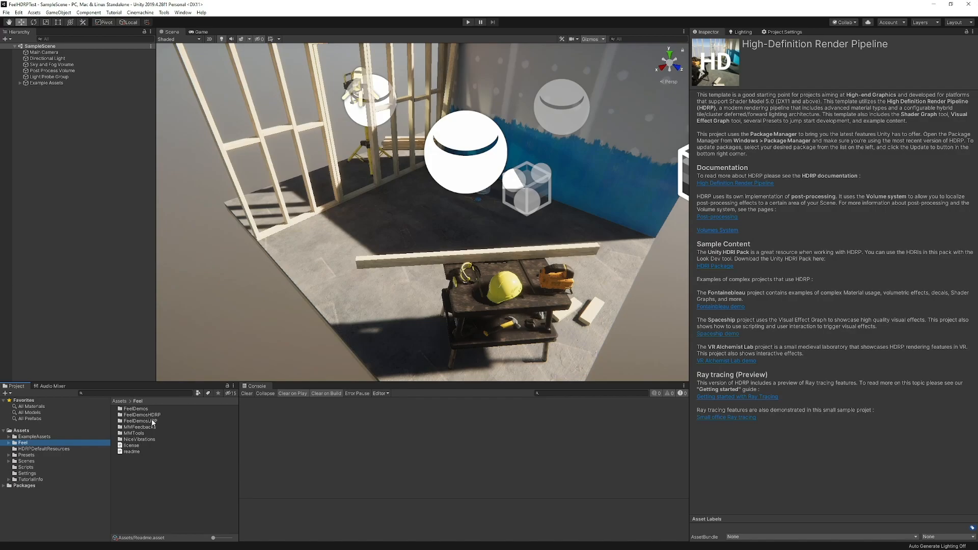
{"action": "left_click", "coordinate": [141, 420]}
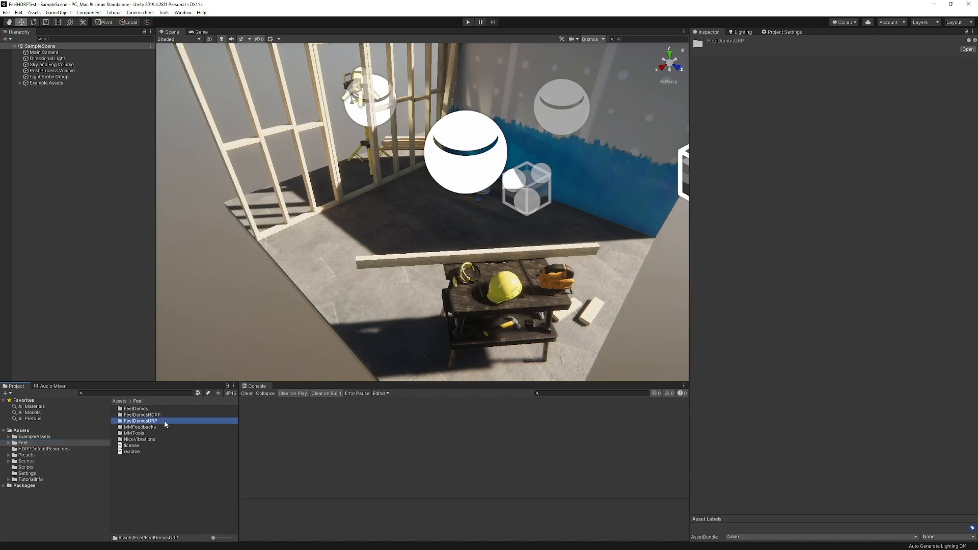
{"action": "mouse_move", "coordinate": [156, 419]}
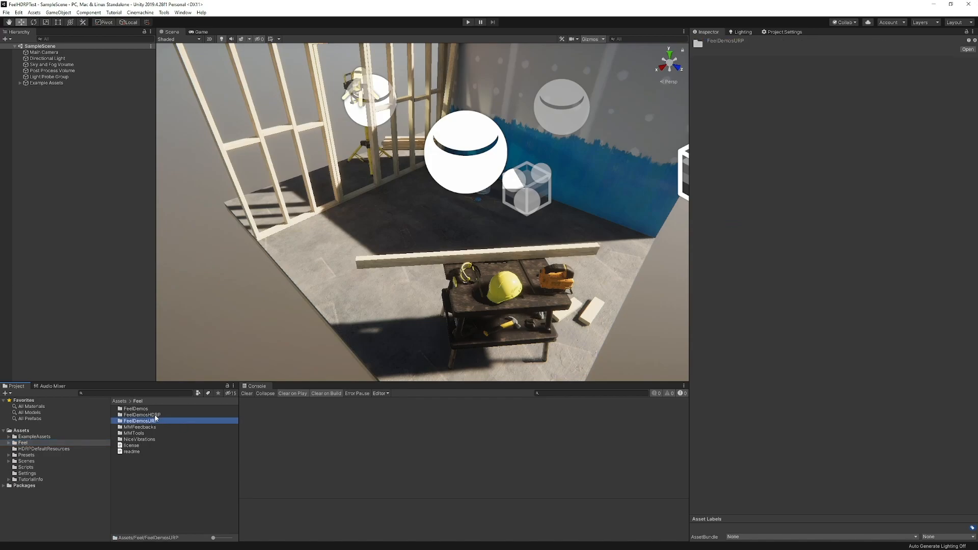
{"action": "left_click", "coordinate": [141, 414]}
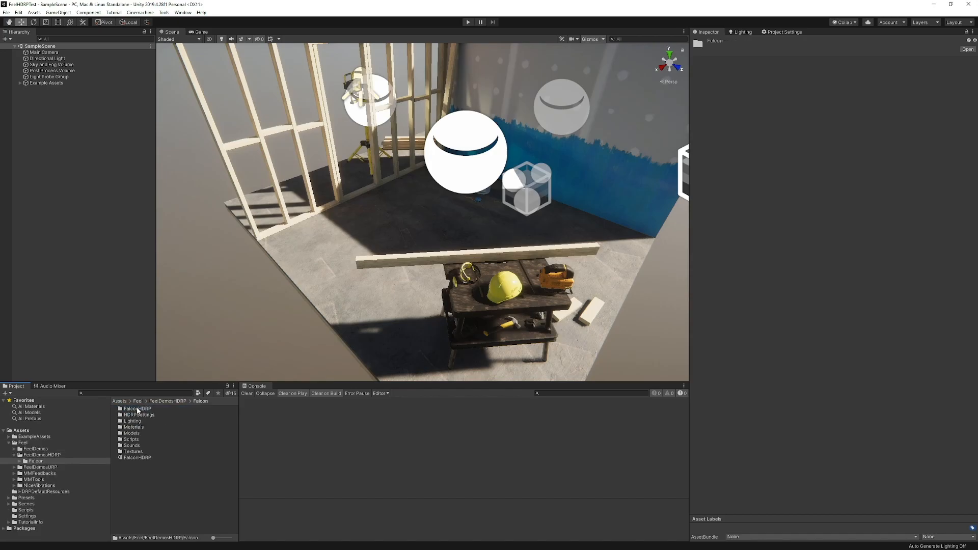
{"action": "double_click", "coordinate": [136, 457]}
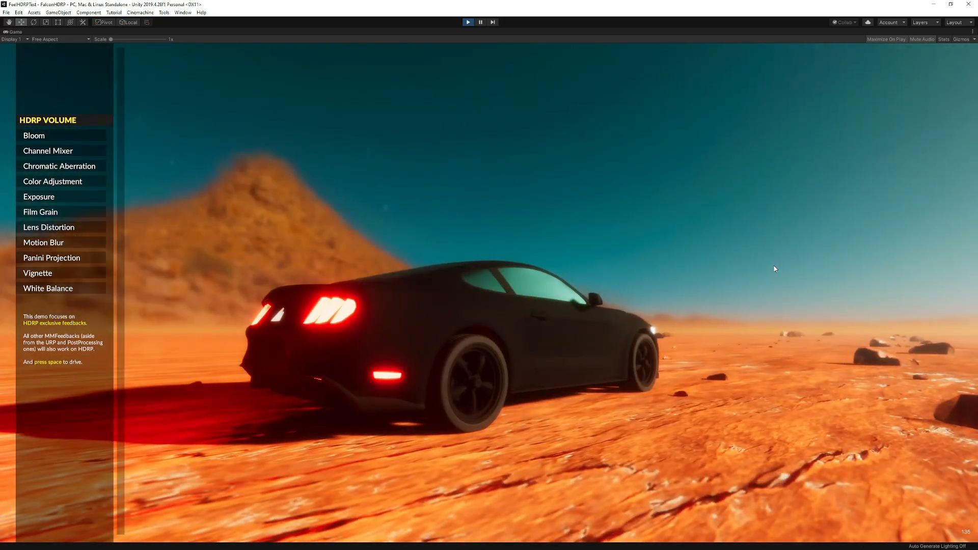
{"action": "mouse_move", "coordinate": [71, 126]}
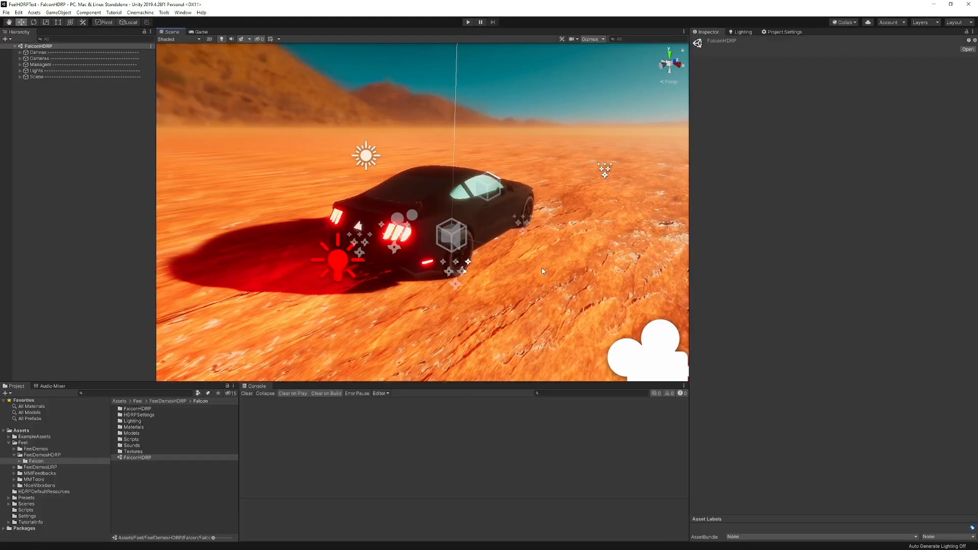
Expand Scene and Managers, then inspect Falcon's DriveStartFeedback and DriveStopFeedback MMFeedbacks
{"action": "left_click", "coordinate": [36, 77]}
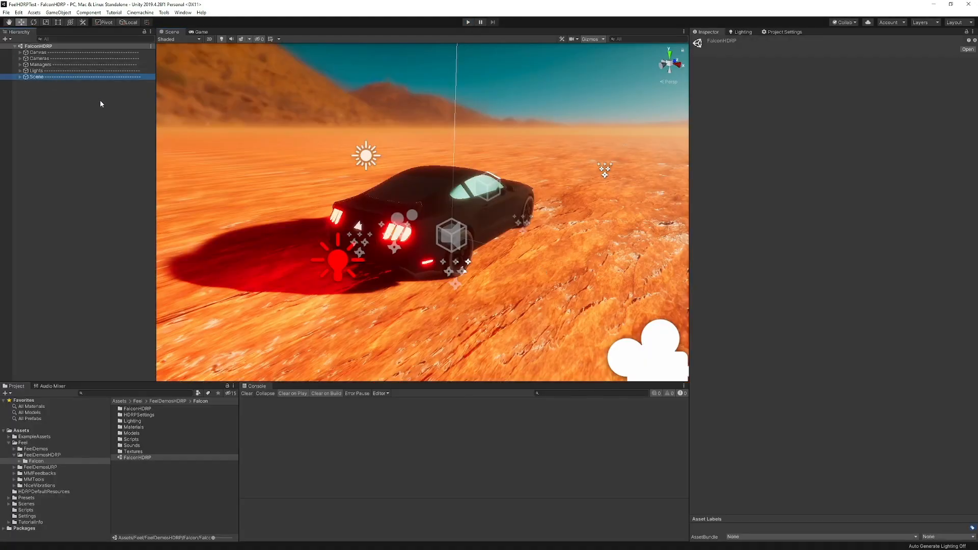
{"action": "left_click", "coordinate": [36, 76]}
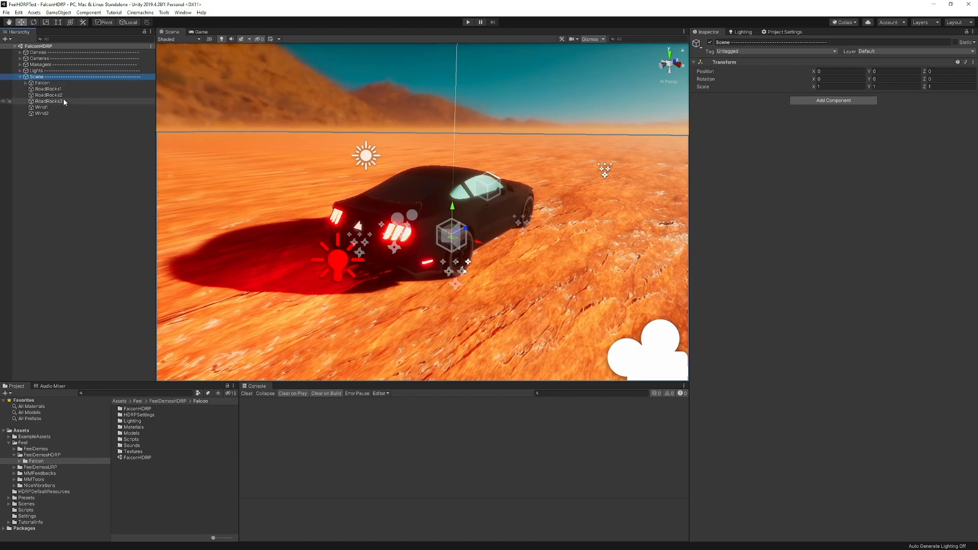
{"action": "left_click", "coordinate": [42, 82]}
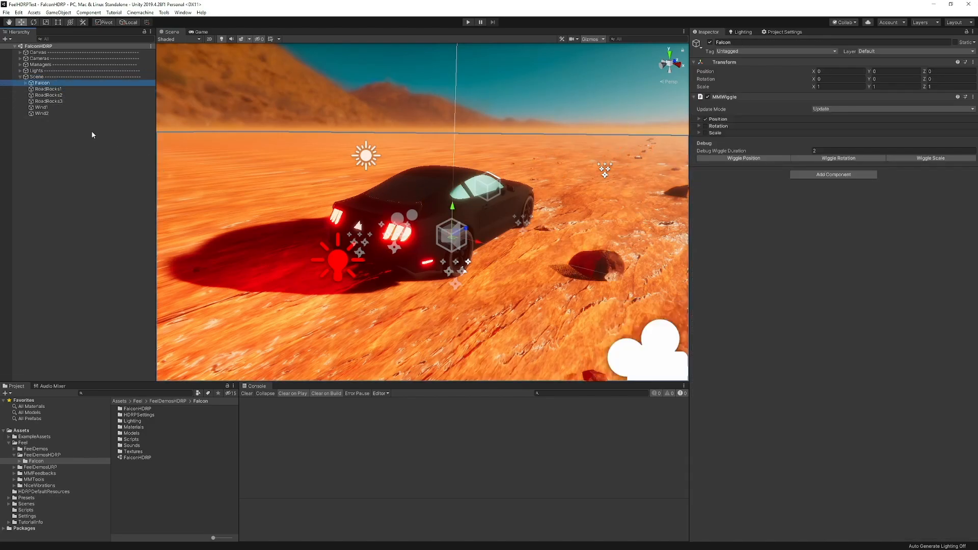
{"action": "left_click", "coordinate": [40, 64]}
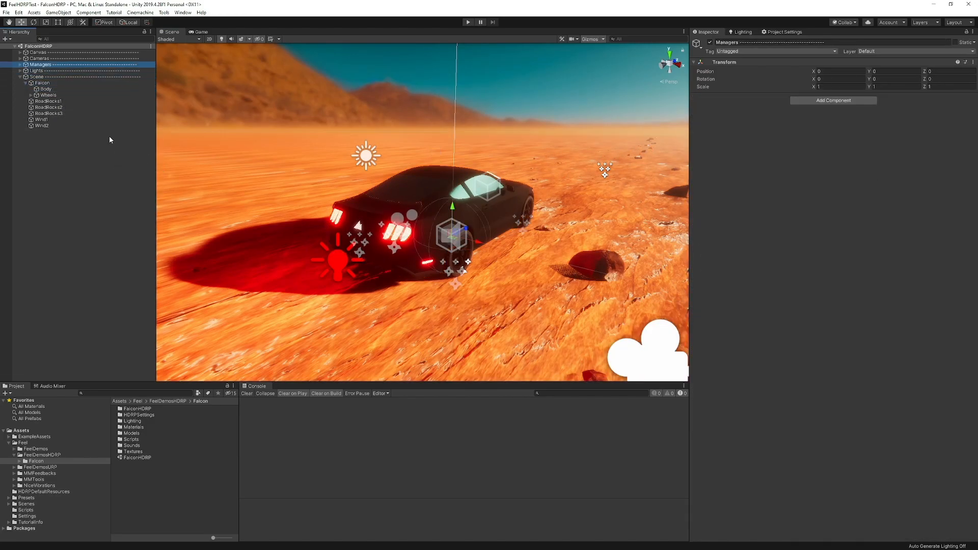
{"action": "left_click", "coordinate": [42, 95]}
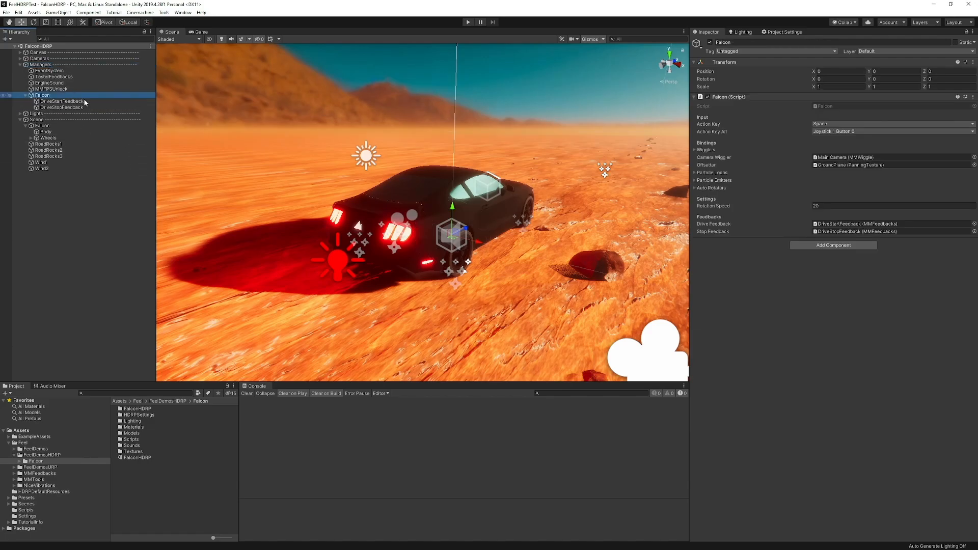
{"action": "left_click", "coordinate": [61, 101]}
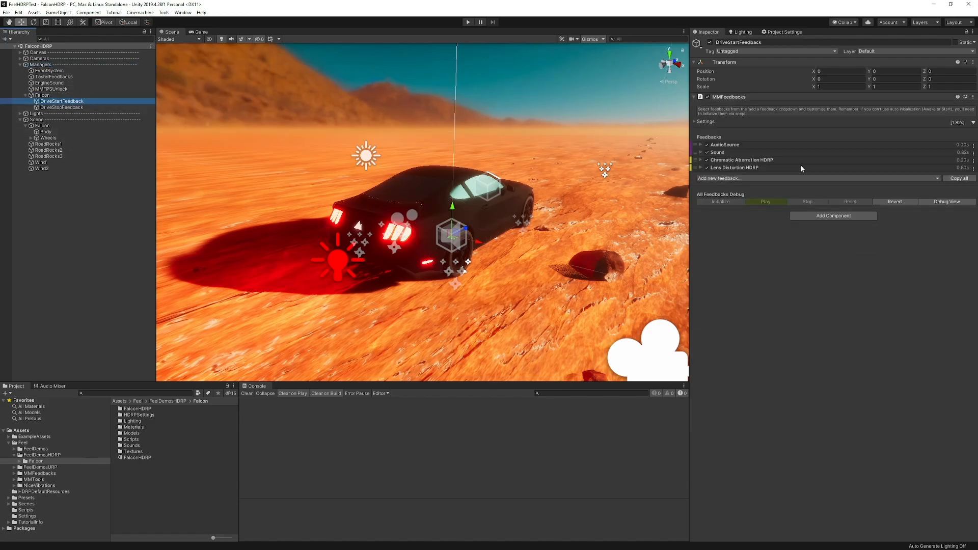
{"action": "left_click", "coordinate": [61, 107]}
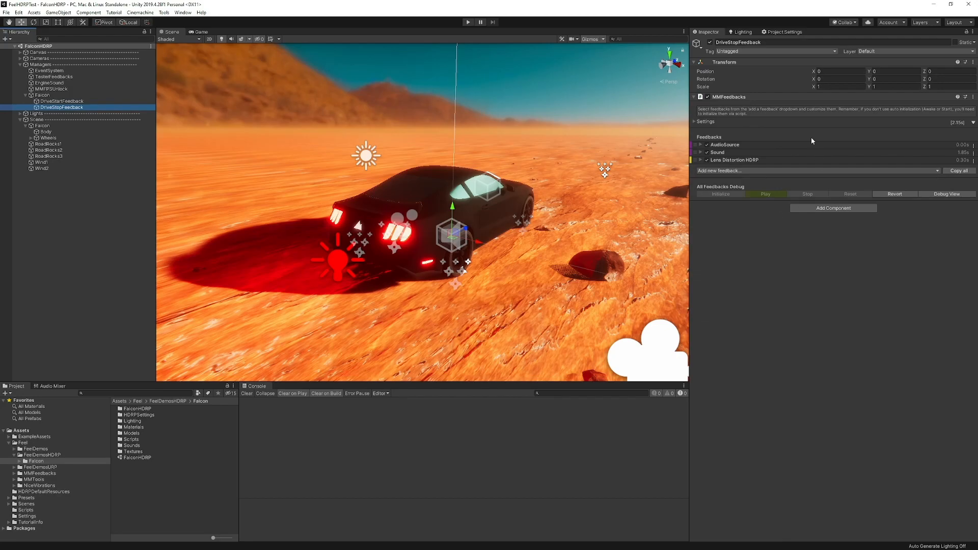